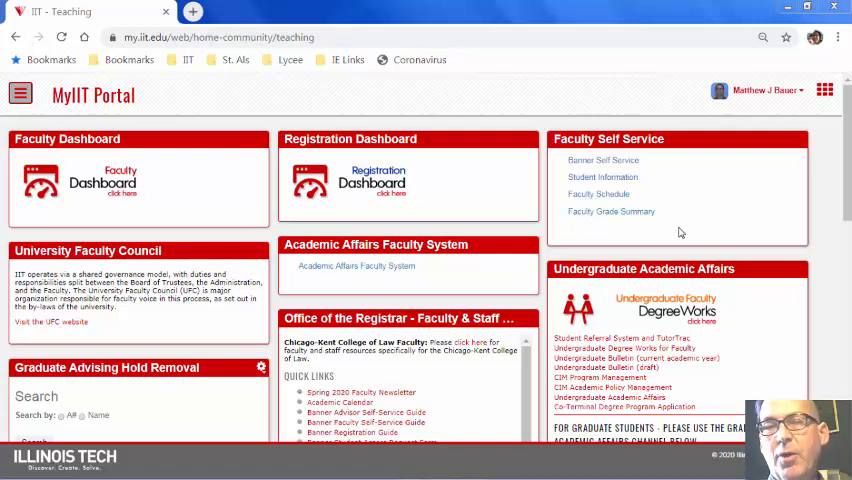
mouse_move(554, 236)
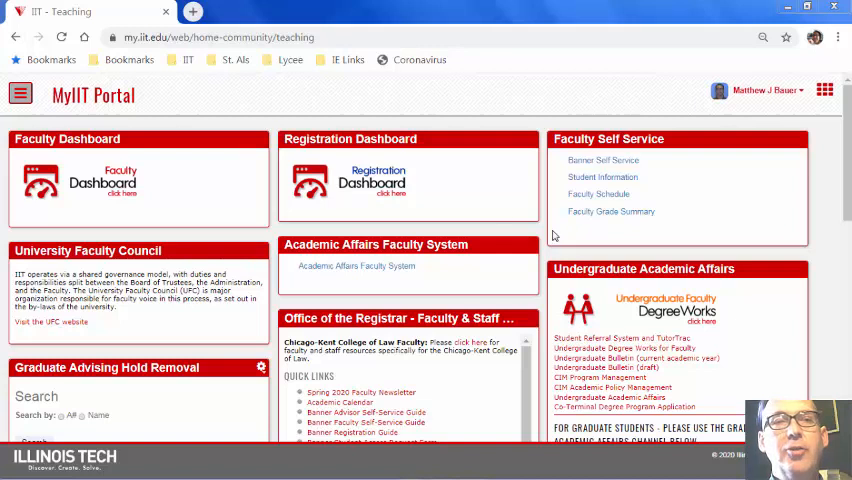
mouse_move(537, 165)
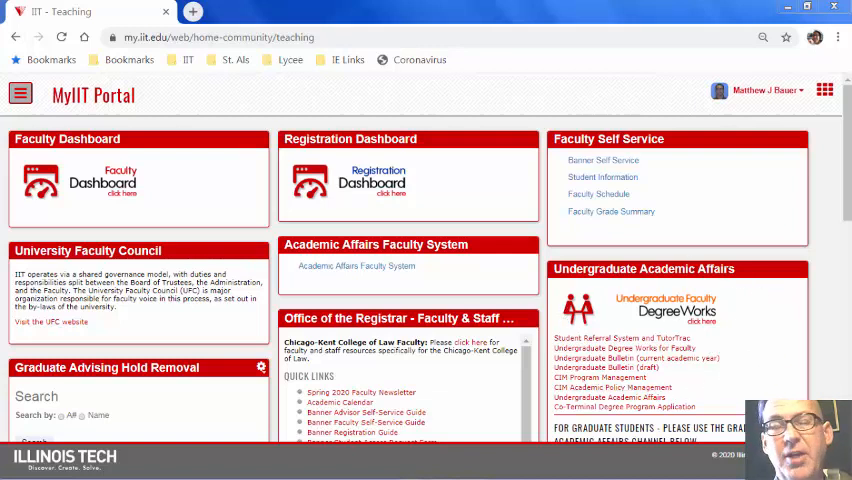
mouse_move(324, 201)
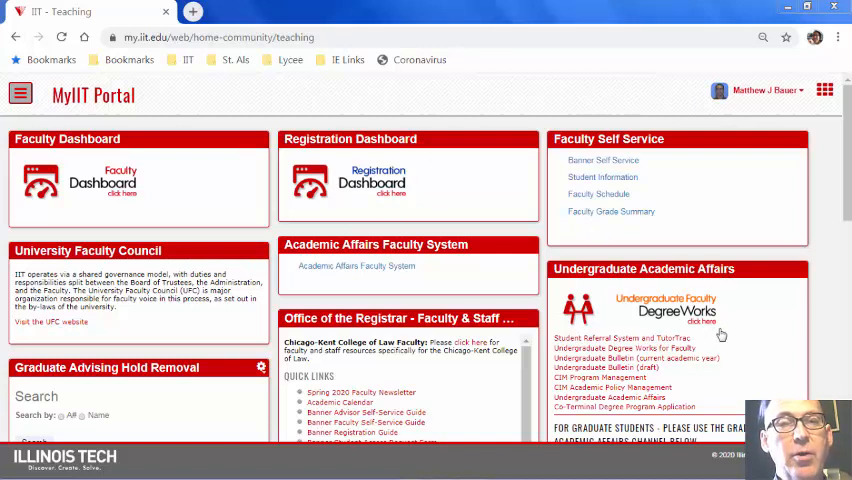
mouse_move(193, 11)
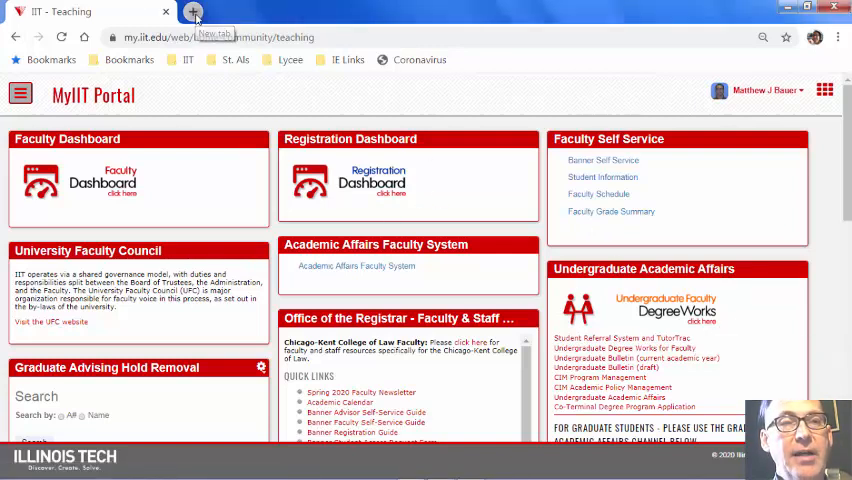
Step: In a new tab, search Google for 'IIT UG Bulletin' and open the Undergraduate Bulletin result
click(194, 11)
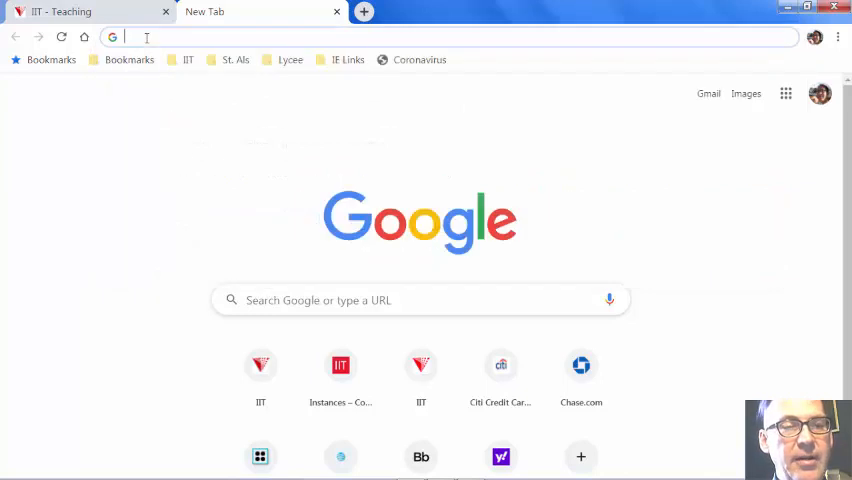
text(IIT UG Bulletin)
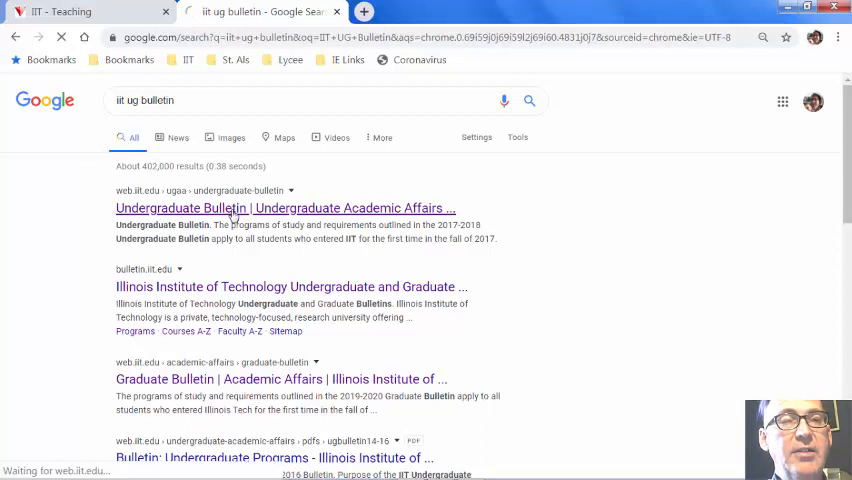
click(285, 208)
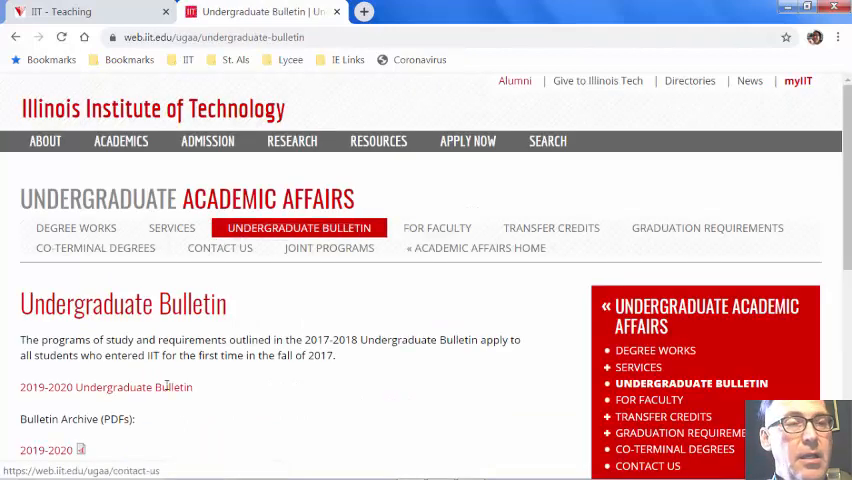
Step: Open the 2019-2020 Undergraduate Bulletin's Programs list and scroll to Computer Science BS
click(105, 387)
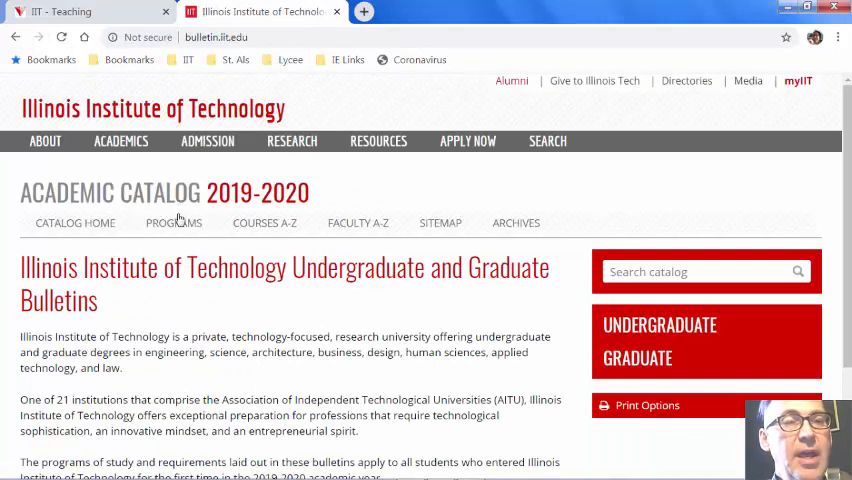
click(173, 222)
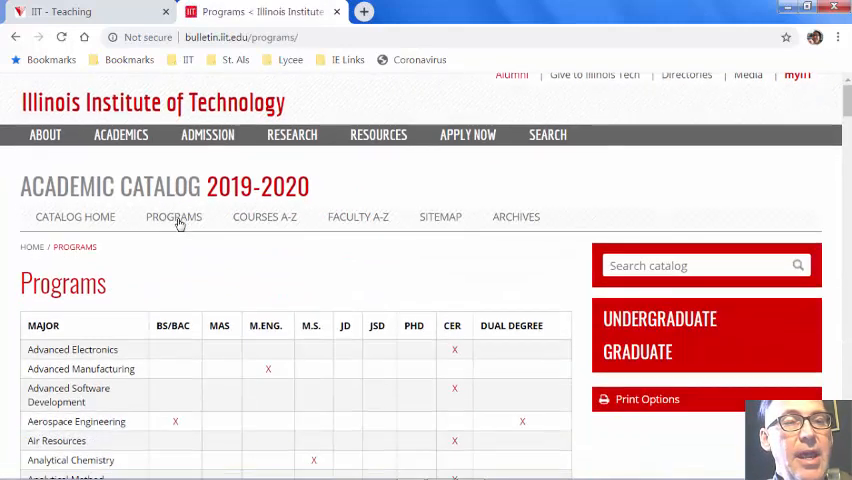
scroll(down, 3)
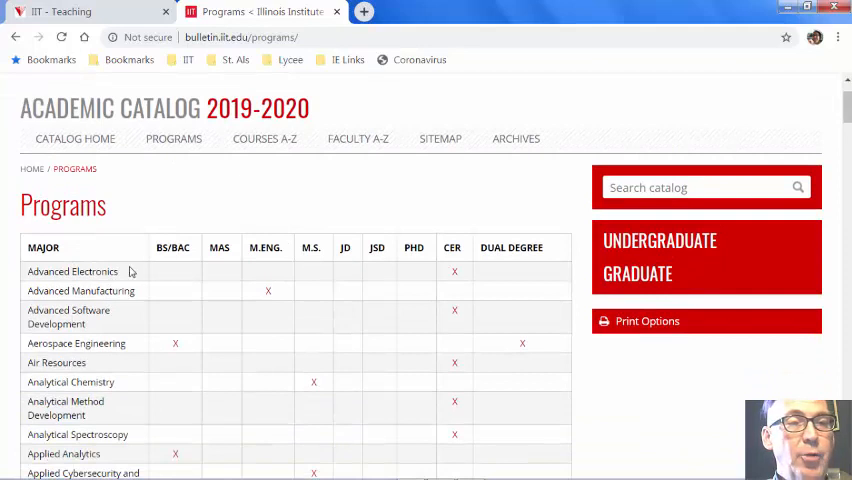
mouse_move(460, 294)
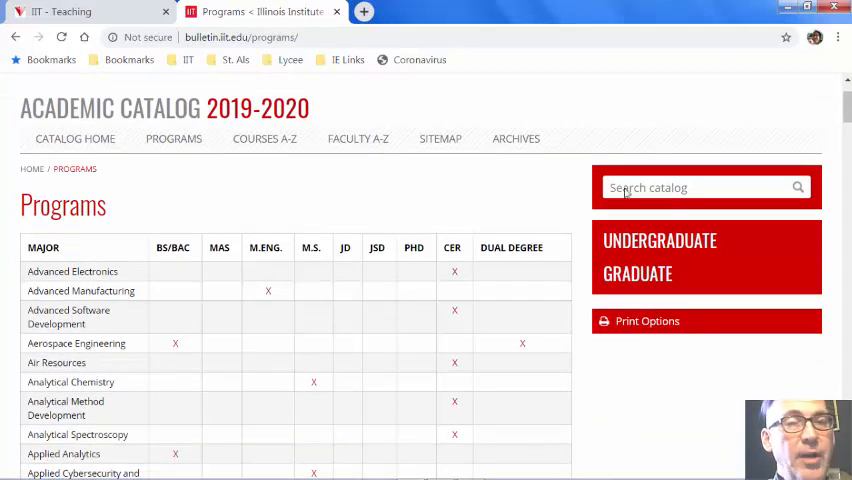
scroll(down, 3)
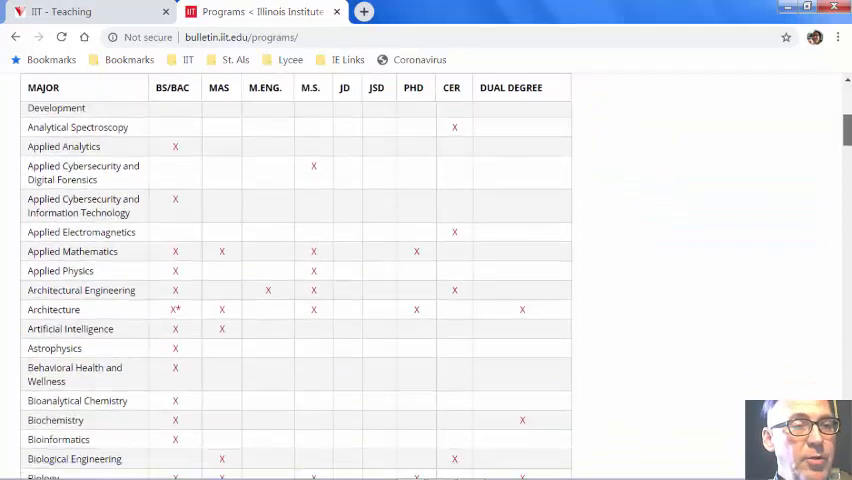
scroll(down, 3)
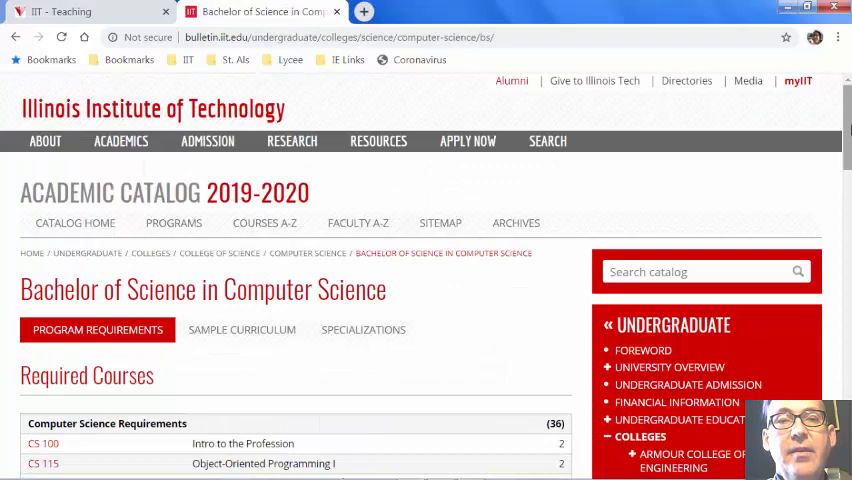
Step: Show the Sample Curriculum tab on the Computer Science BS page and scroll its semester courses
scroll(down, 3)
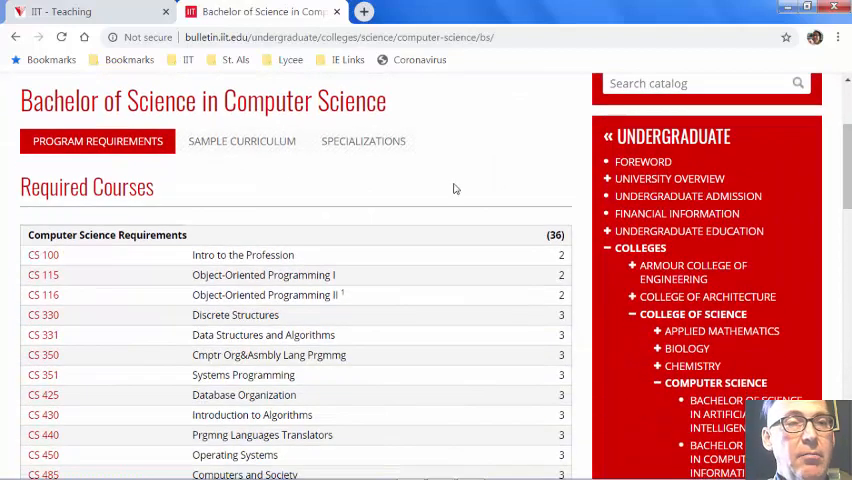
click(241, 141)
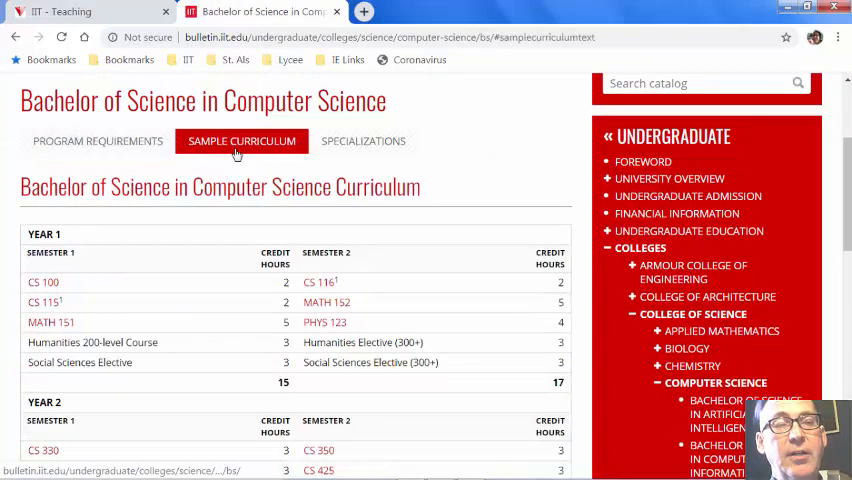
scroll(down, 3)
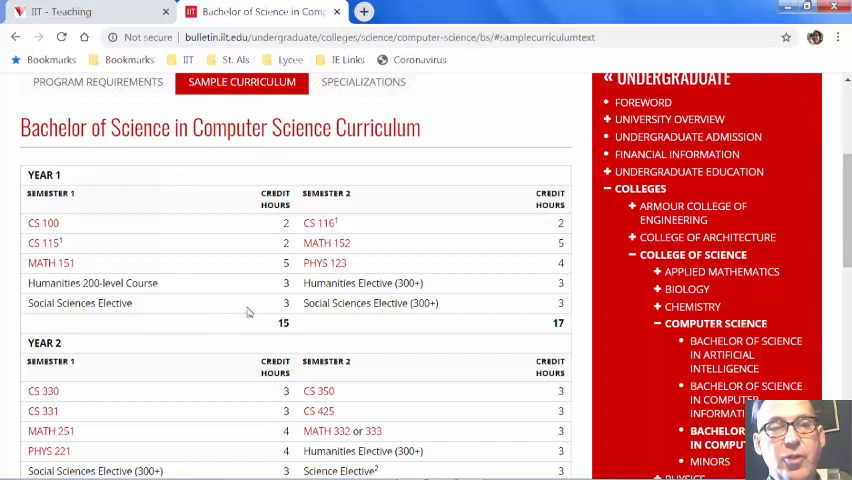
mouse_move(79, 306)
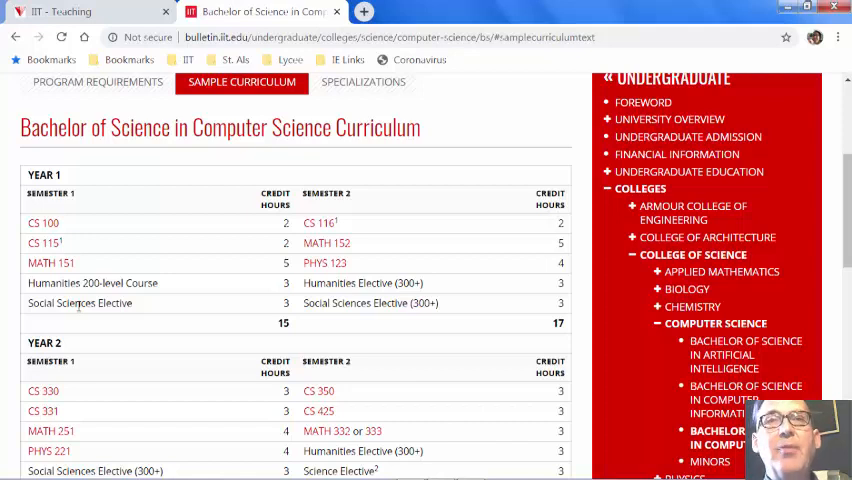
mouse_move(3, 210)
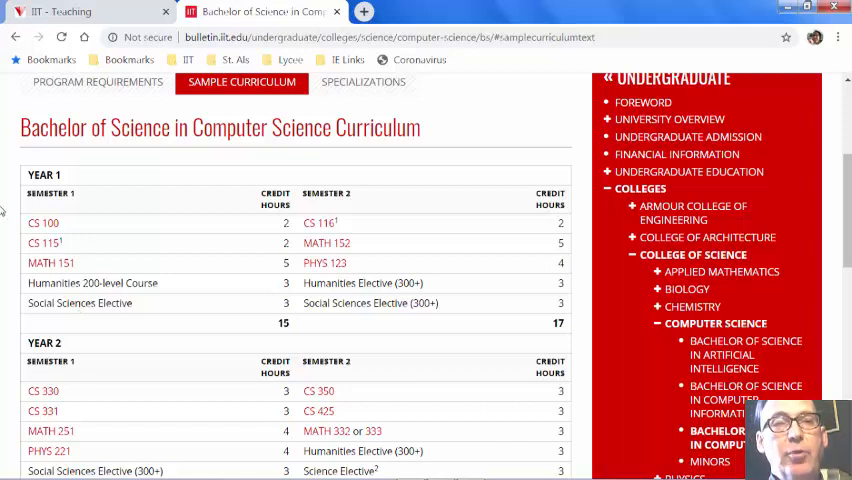
mouse_move(364, 11)
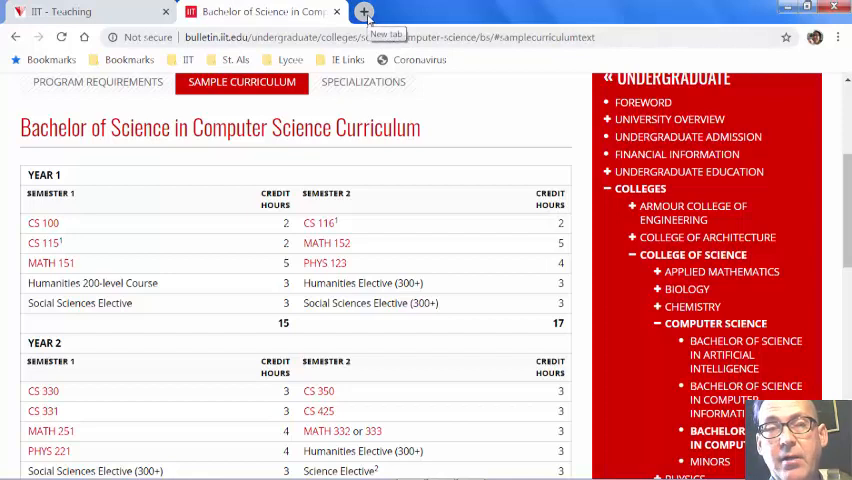
Step: In a new tab, search 'iit ap credit' and open the Advanced Placement Policy result
click(364, 12)
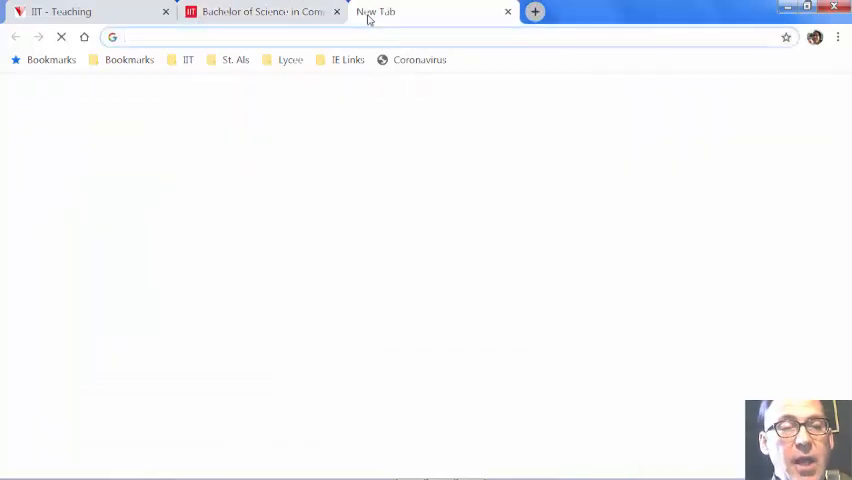
text(iit ap credit)
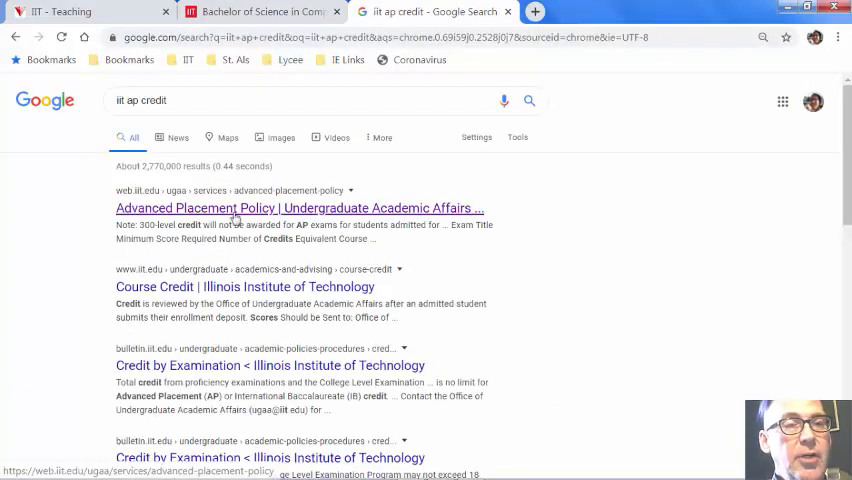
click(299, 208)
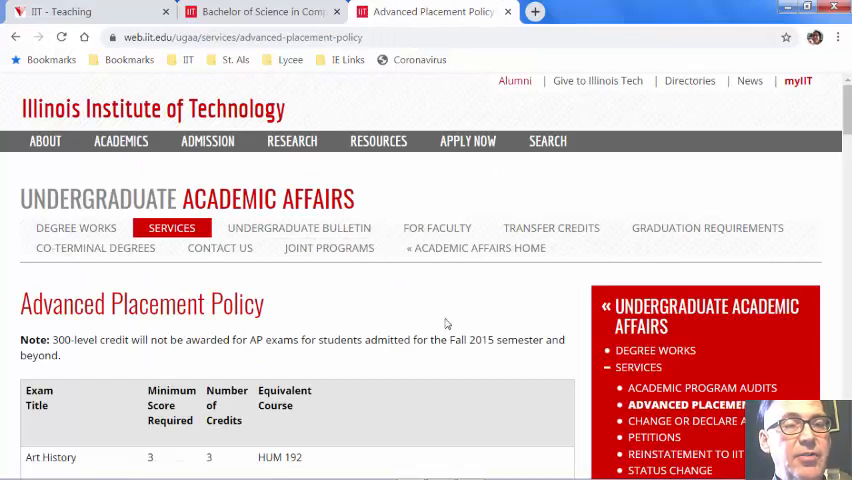
scroll(down, 3)
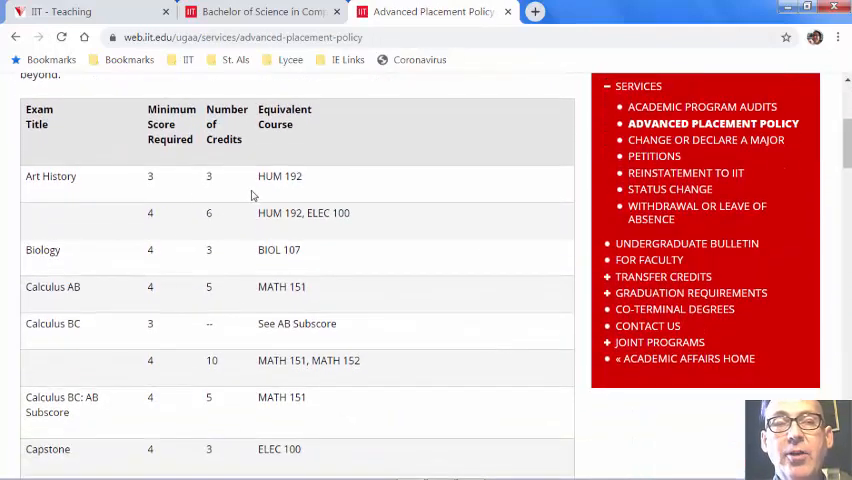
mouse_move(381, 273)
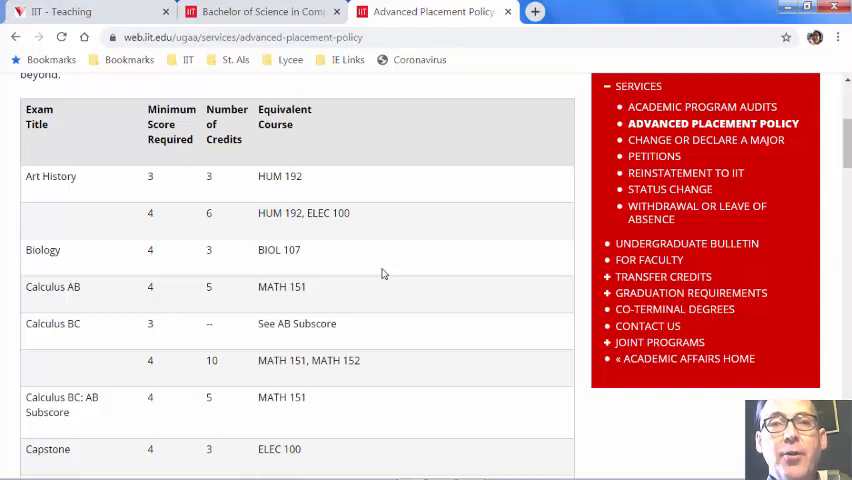
mouse_move(398, 247)
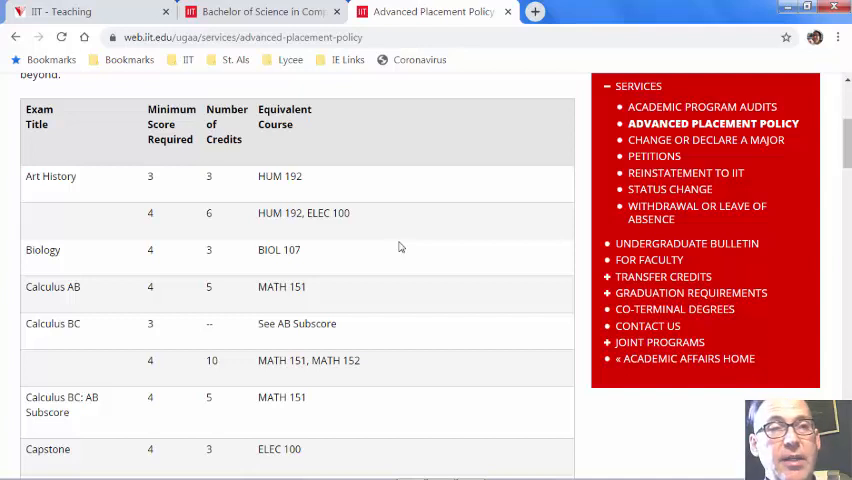
Step: Return to the IIT - Teaching portal tab and open its app launcher menu
click(60, 11)
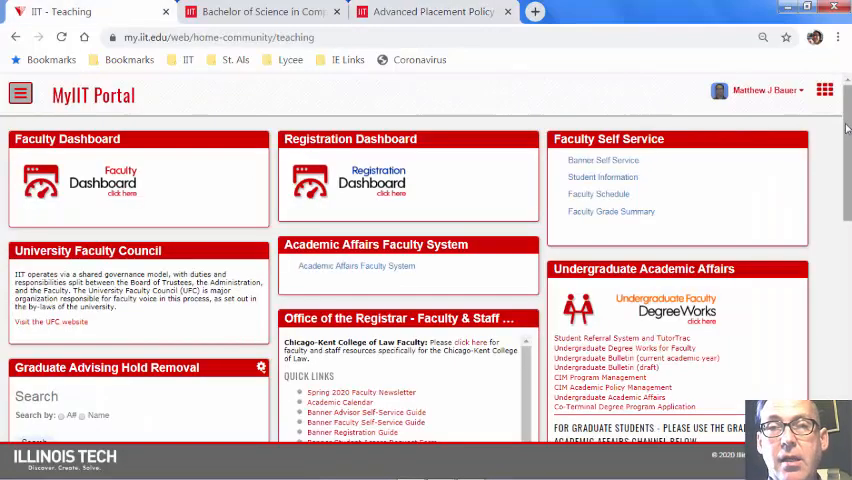
click(825, 90)
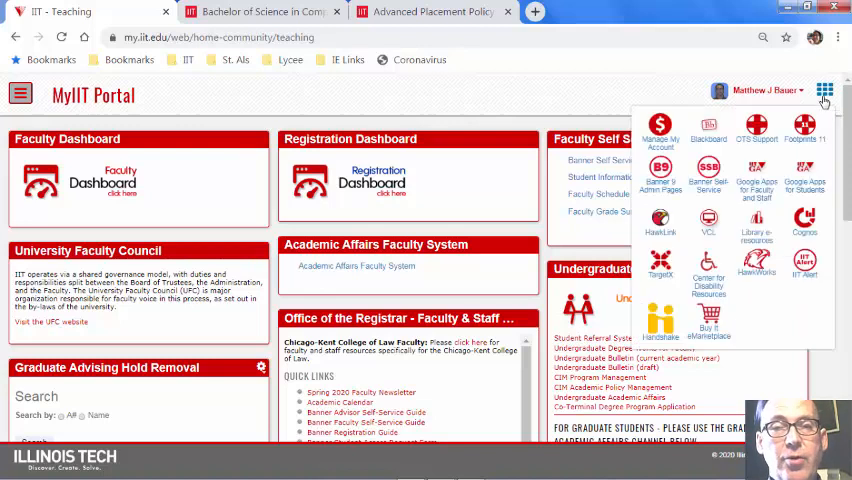
mouse_move(708, 135)
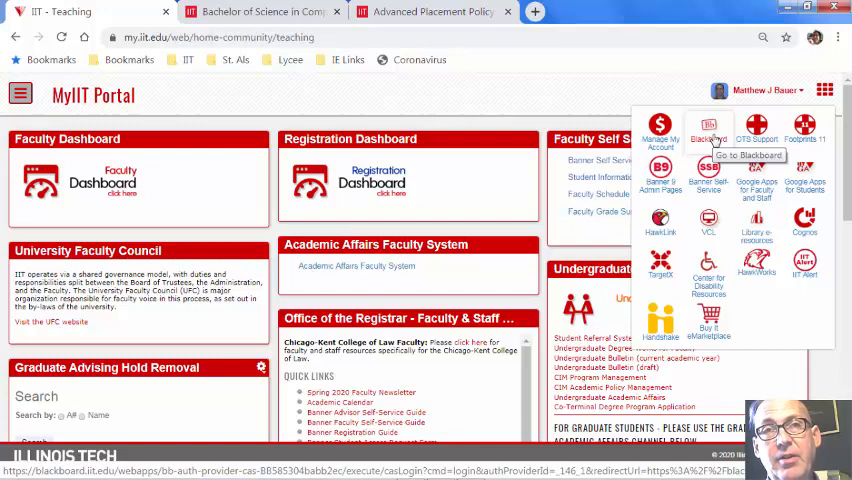
mouse_move(536, 11)
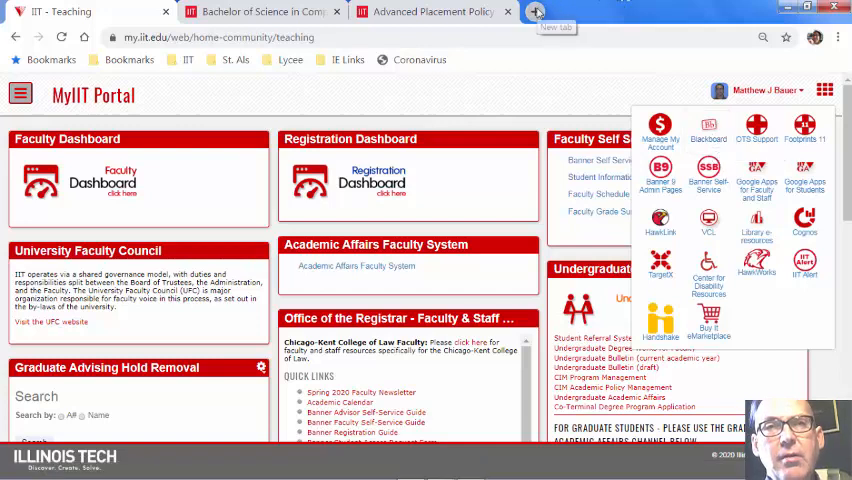
Step: In a new tab, search 'iit undergraduate assessments' and open the Academic Assessments and Placement Tests result
click(545, 11)
text(iit undergradu)
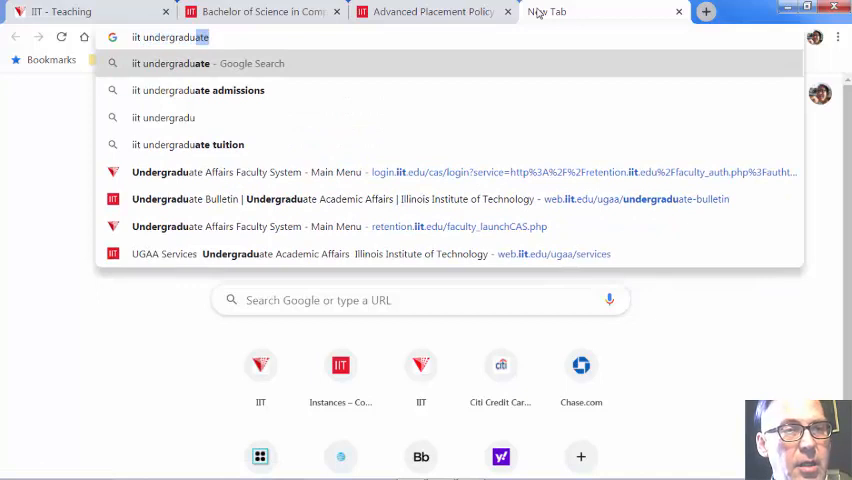
text(ass)
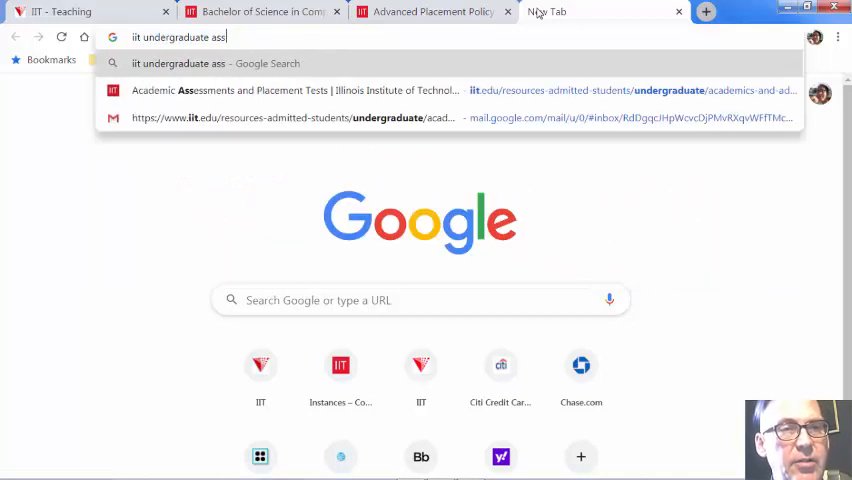
key(Return)
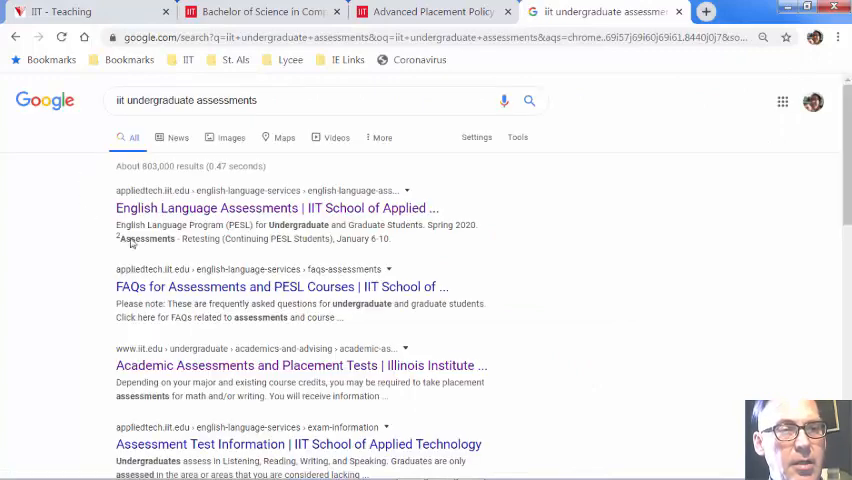
click(300, 365)
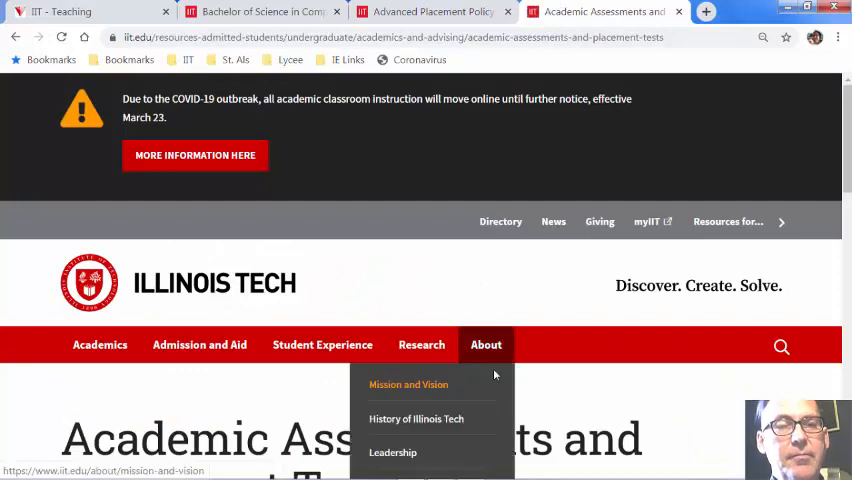
scroll(down, 3)
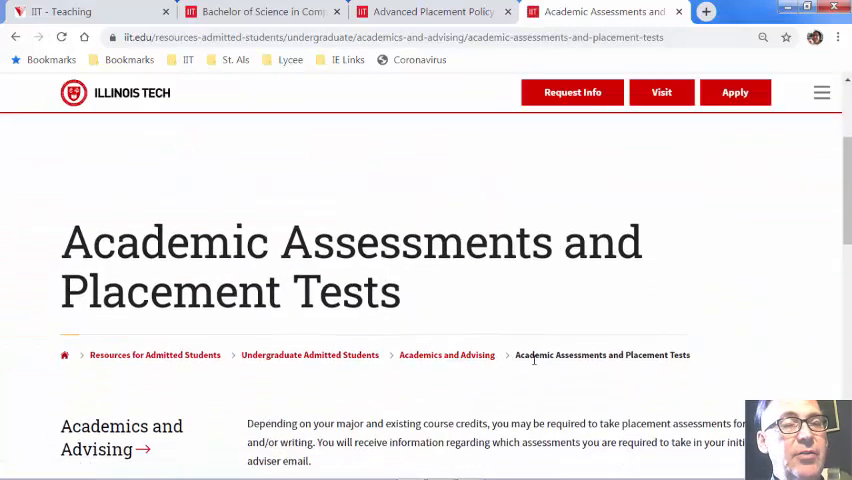
scroll(down, 3)
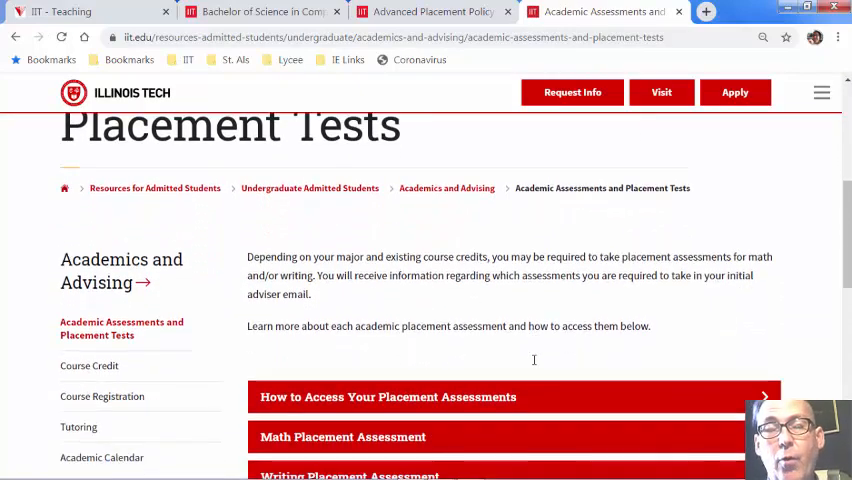
scroll(down, 3)
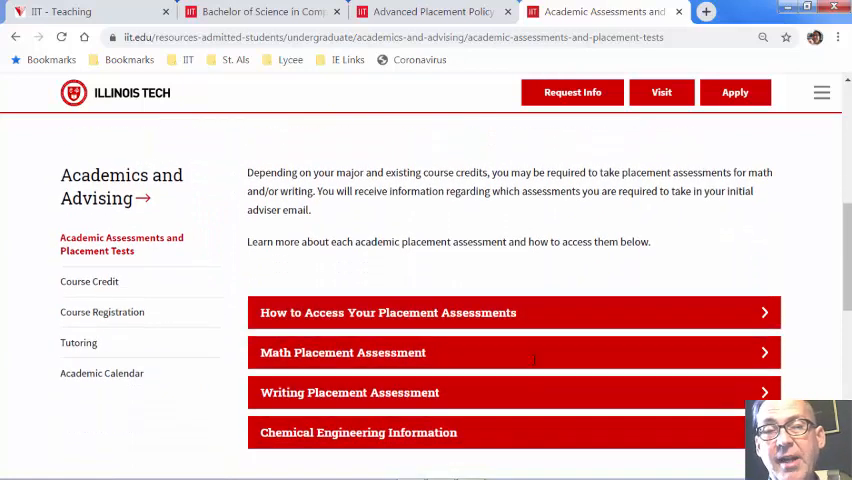
mouse_move(531, 312)
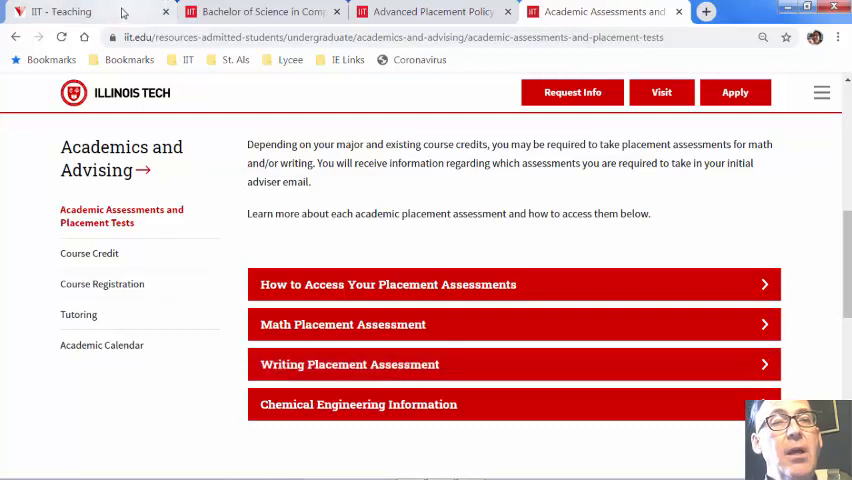
Step: From the IIT - Teaching portal tab, open the Undergraduate Faculty DegreeWorks link
click(60, 11)
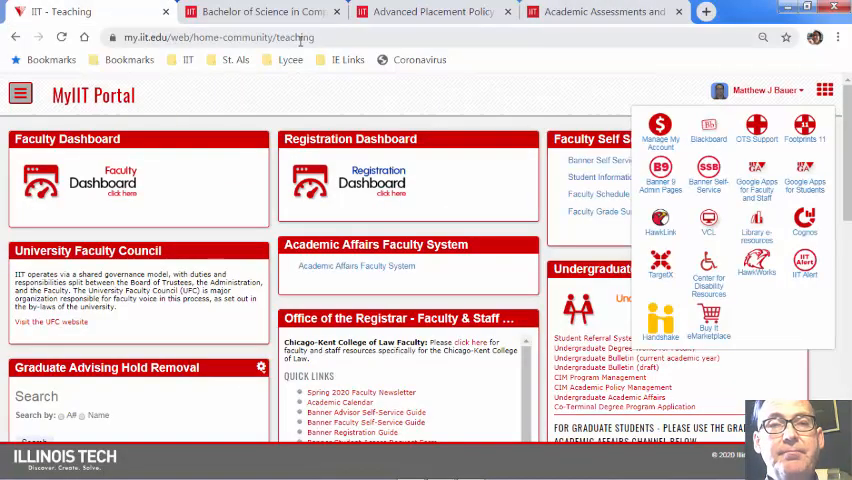
mouse_move(757, 180)
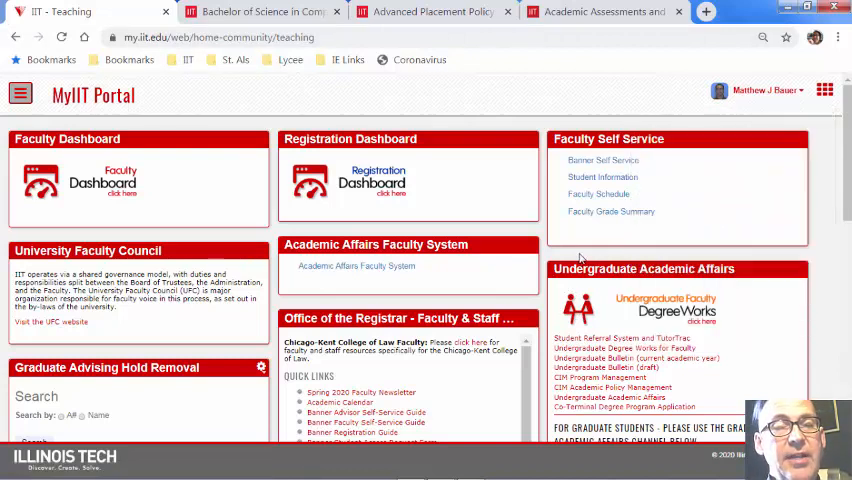
mouse_move(665, 297)
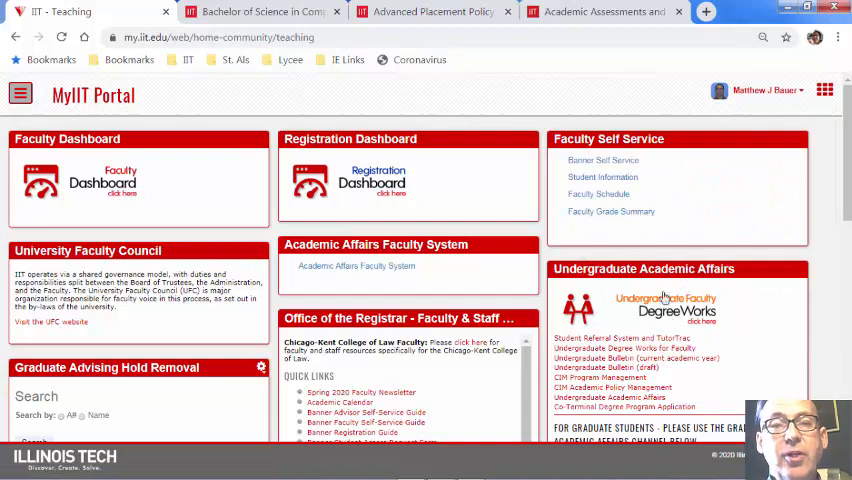
mouse_move(677, 310)
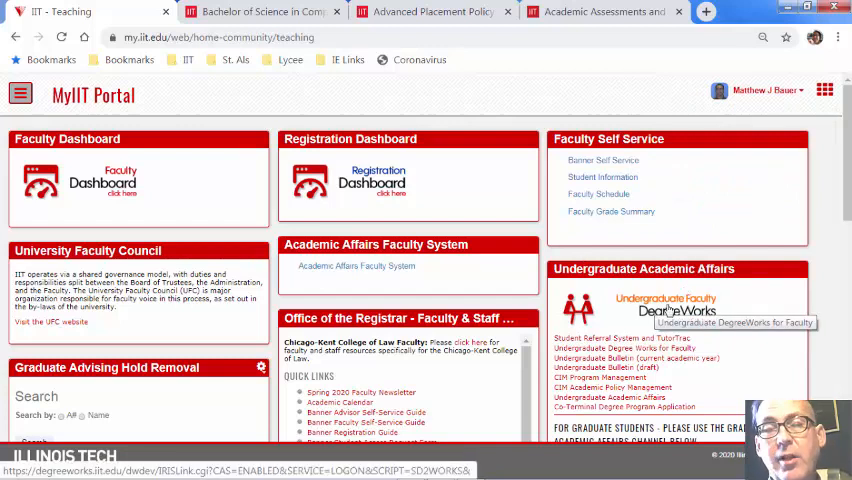
click(665, 311)
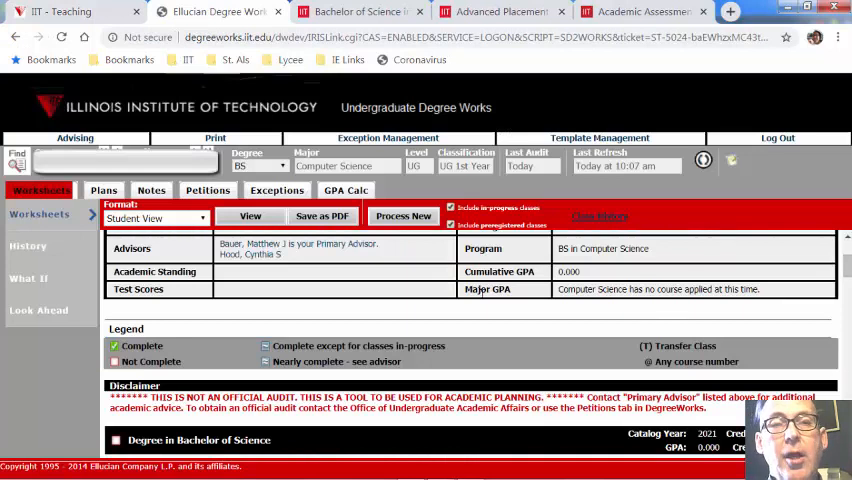
mouse_move(360, 305)
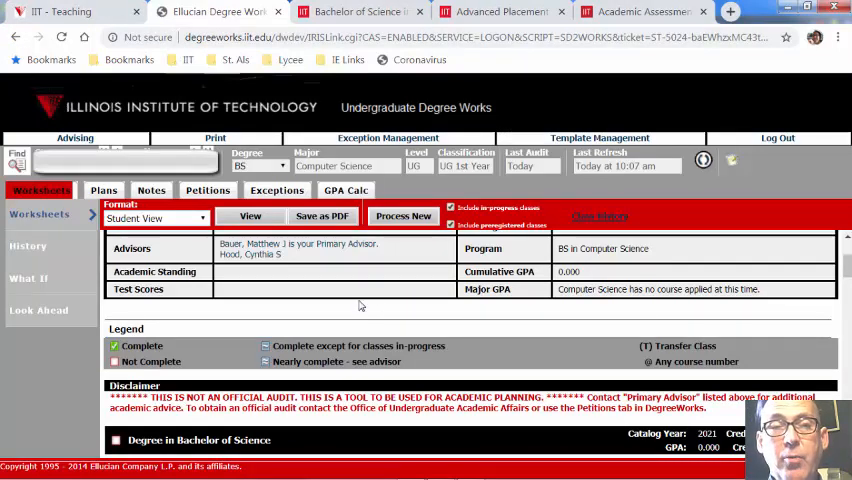
mouse_move(293, 280)
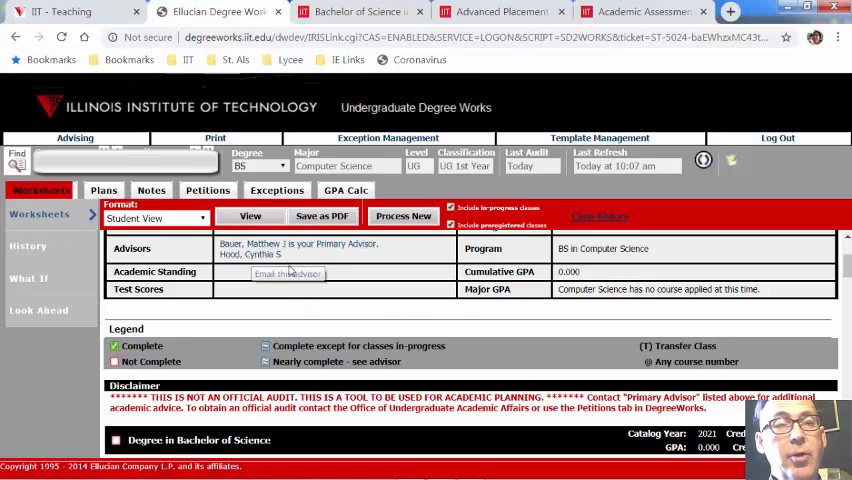
mouse_move(263, 271)
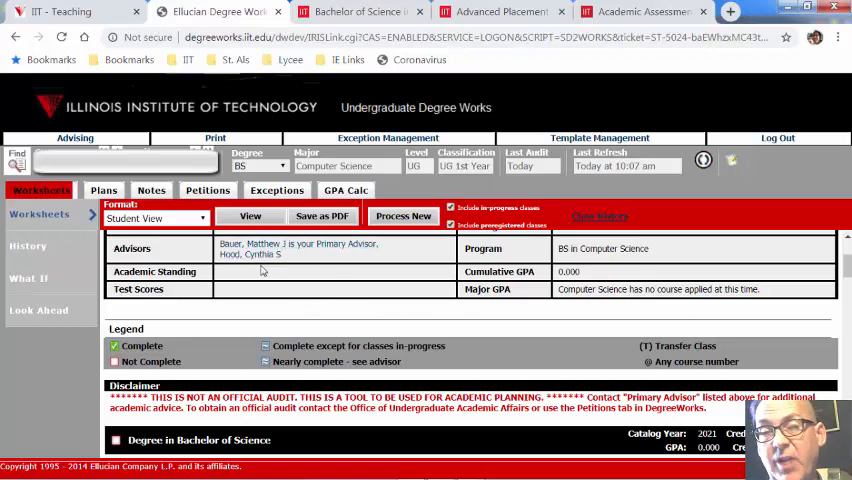
mouse_move(280, 271)
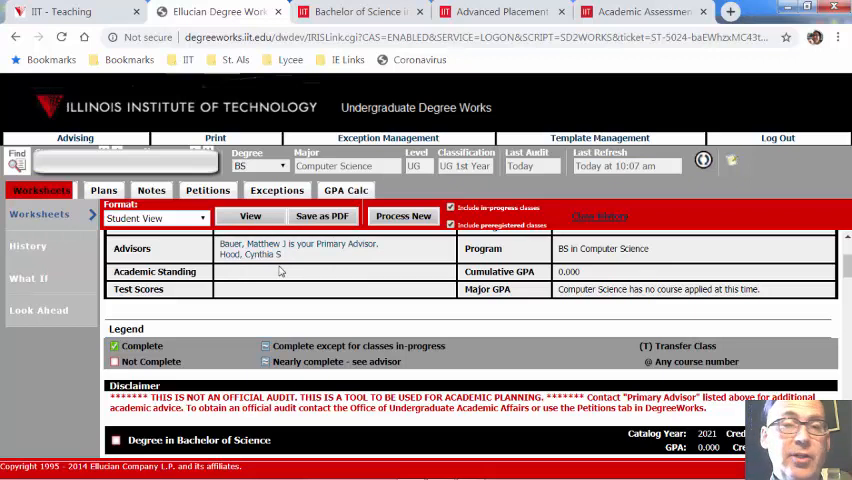
mouse_move(349, 267)
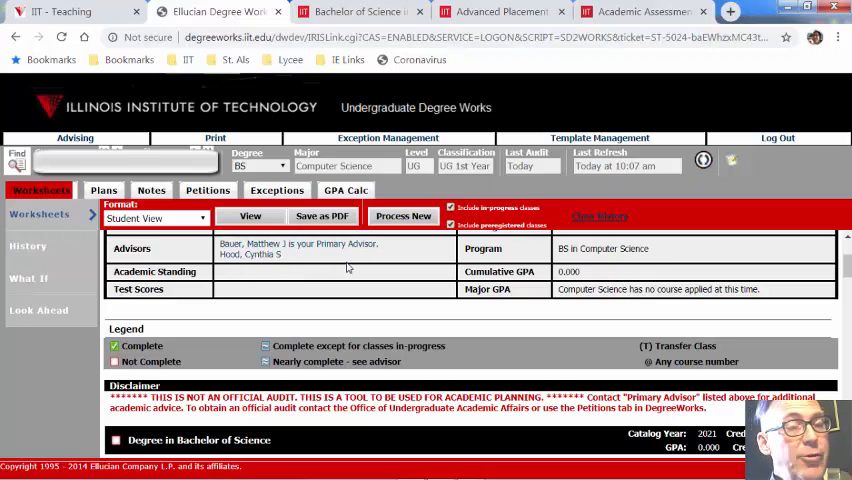
Step: Scroll the audit worksheet through major, math-science and core blocks, back to the legend and disclaimer
scroll(down, 3)
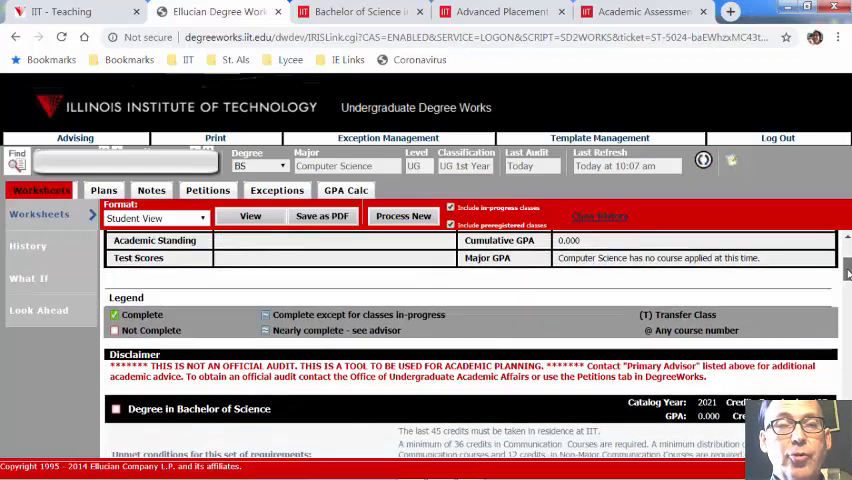
scroll(down, 3)
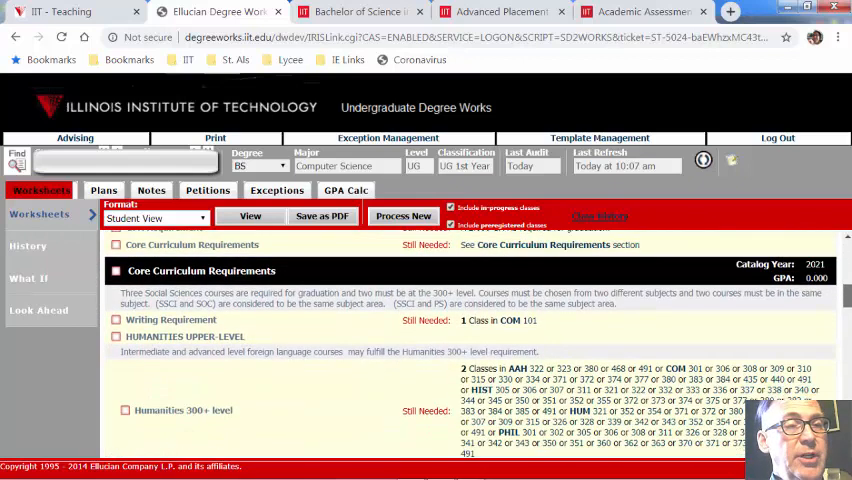
scroll(down, 3)
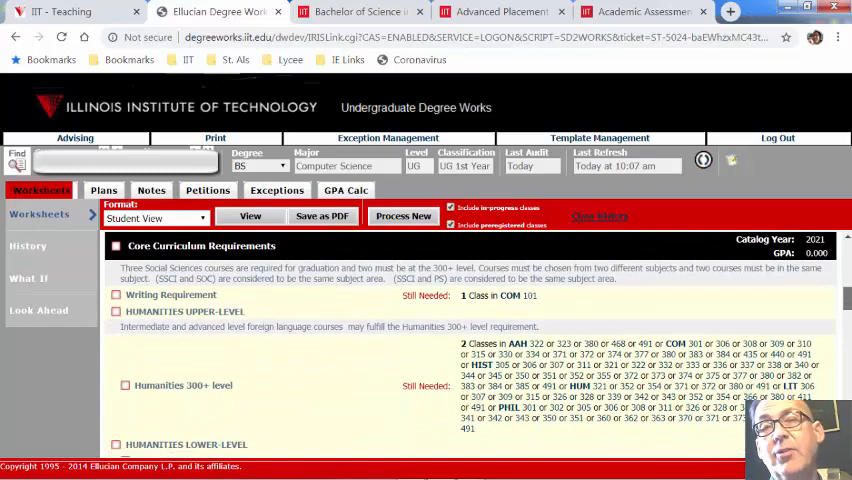
scroll(down, 3)
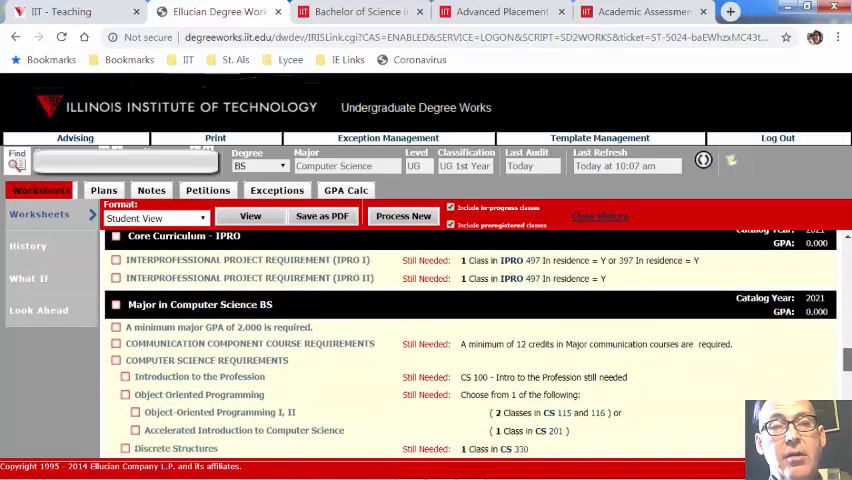
scroll(down, 3)
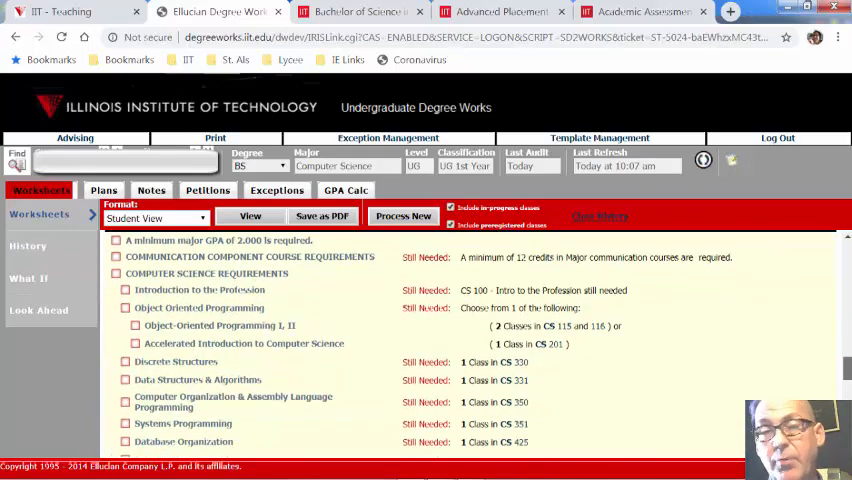
scroll(down, 3)
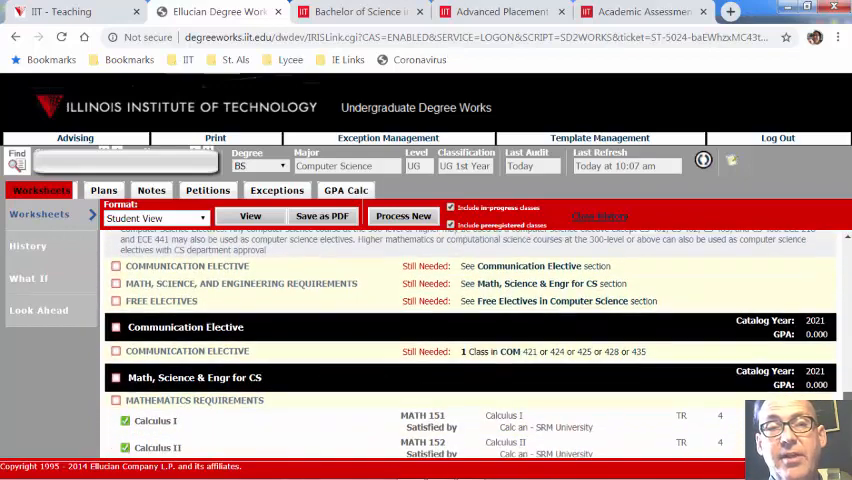
scroll(down, 3)
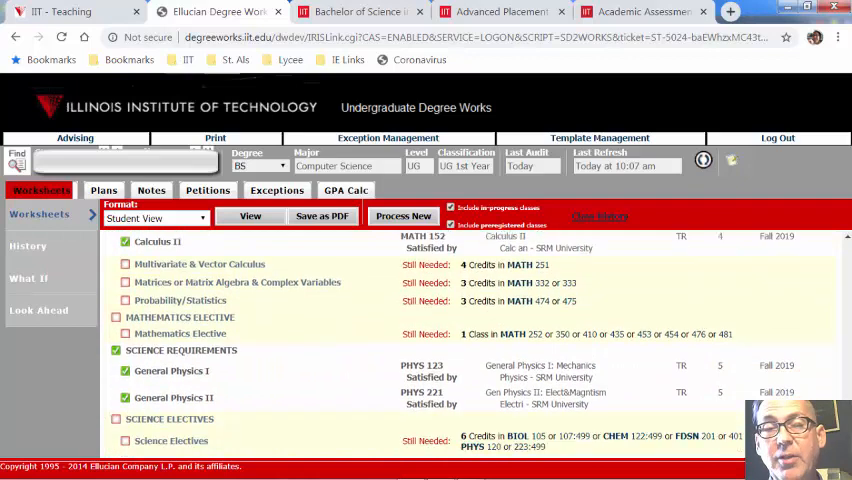
scroll(up, 3)
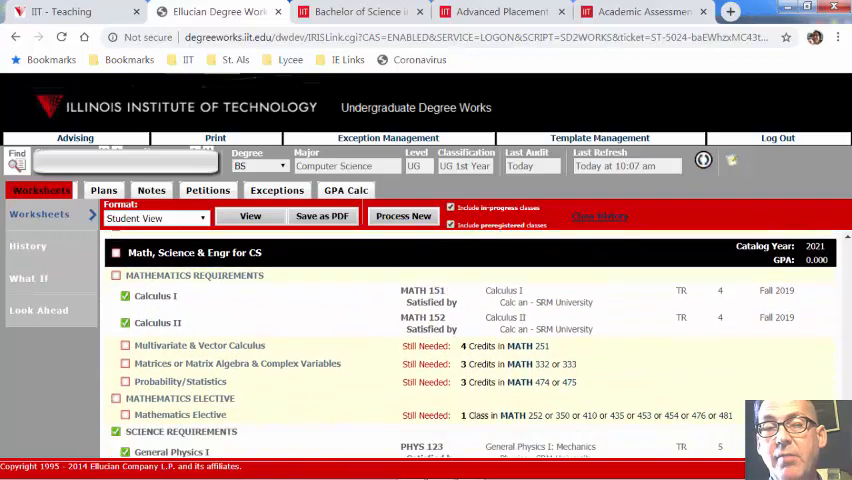
scroll(down, 3)
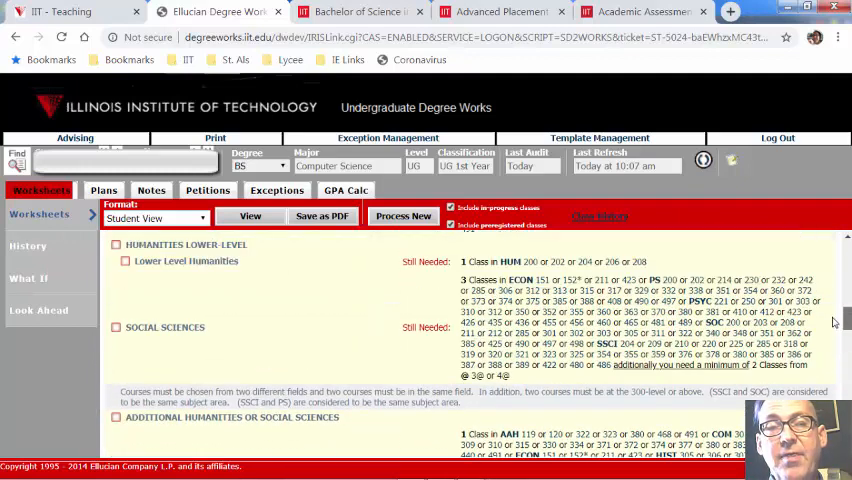
scroll(up, 3)
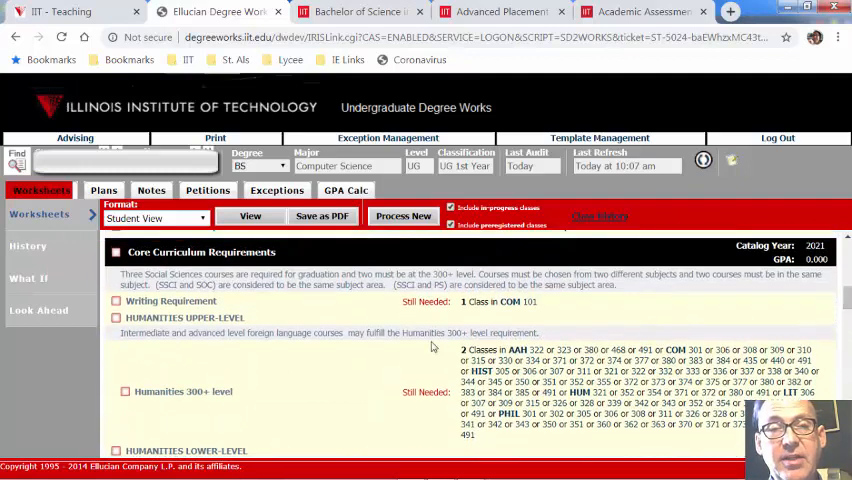
mouse_move(257, 318)
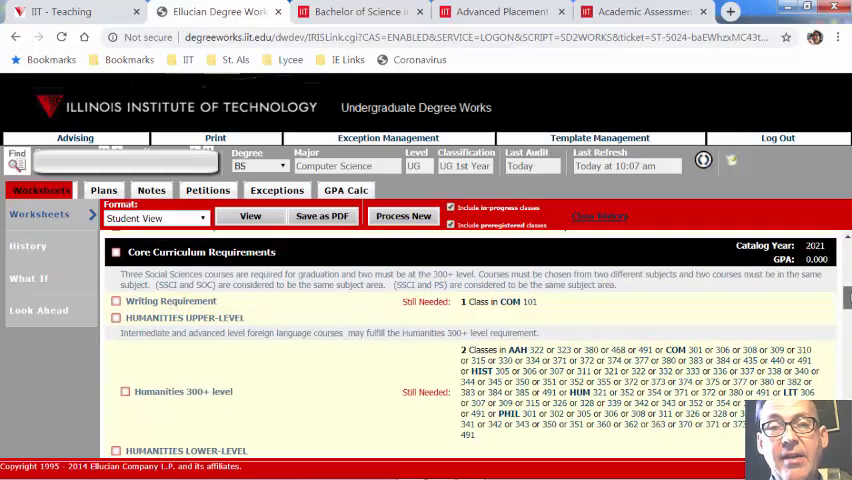
scroll(up, 3)
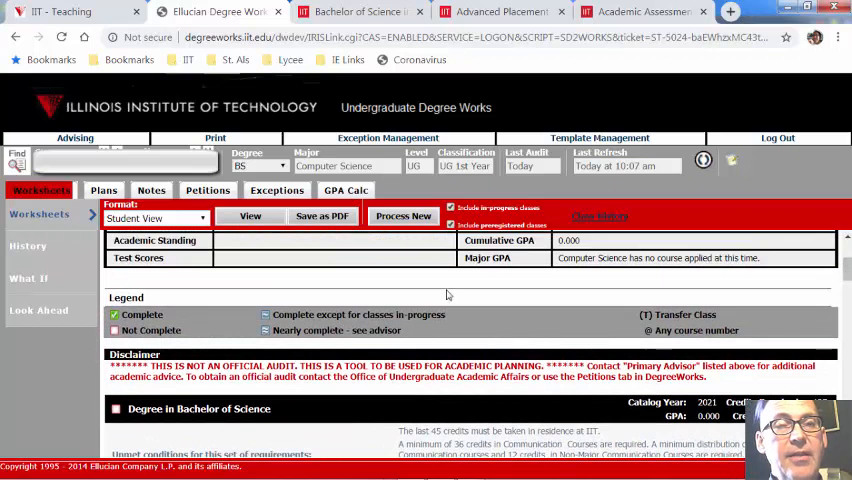
mouse_move(323, 273)
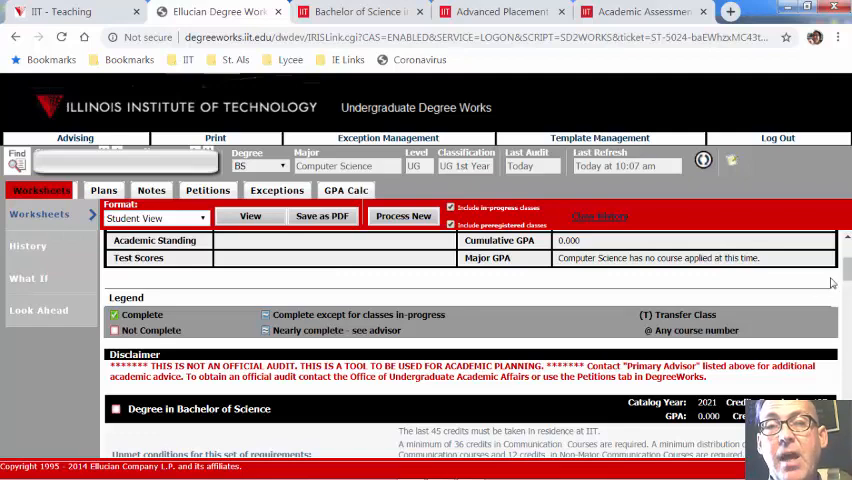
Step: Scroll to the Math, Science & Engr for CS block showing Calculus and Physics satisfied
scroll(down, 3)
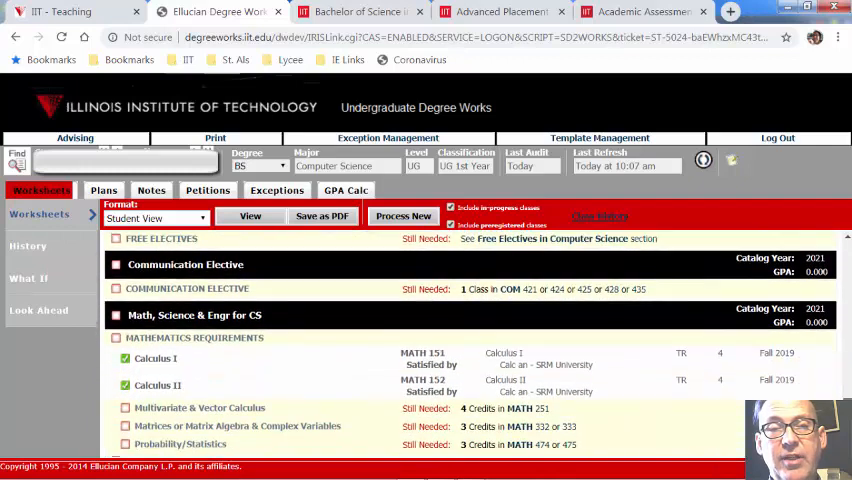
scroll(down, 3)
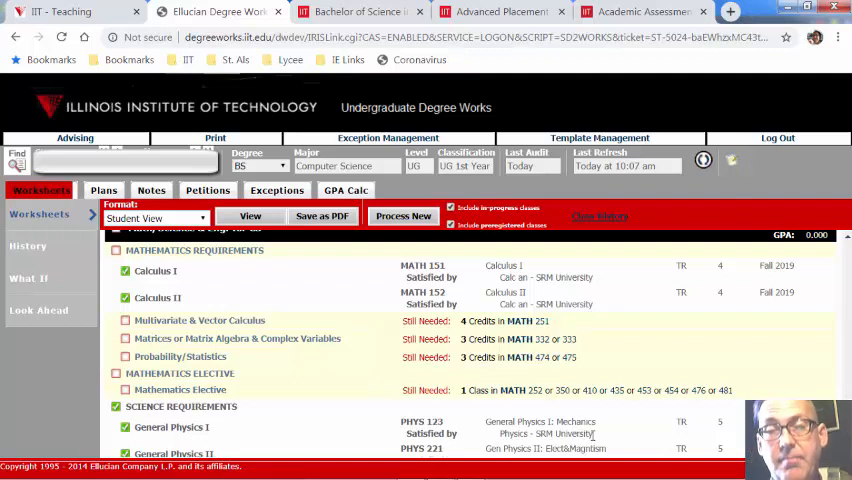
scroll(up, 3)
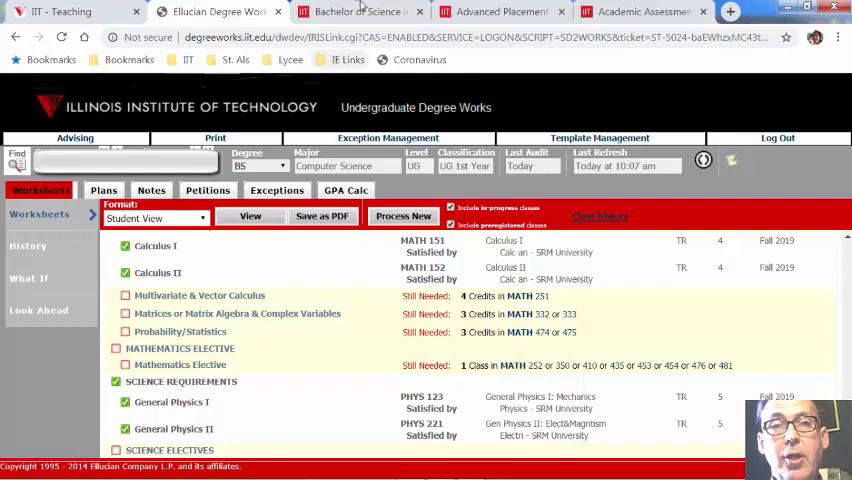
Step: Switch to the Bachelor of Science bulletin tab to view the Year 1 sample curriculum
click(355, 11)
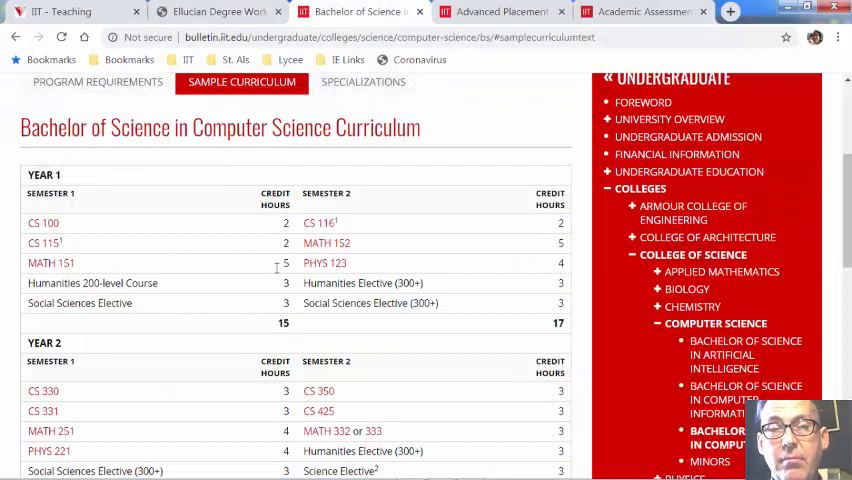
mouse_move(178, 297)
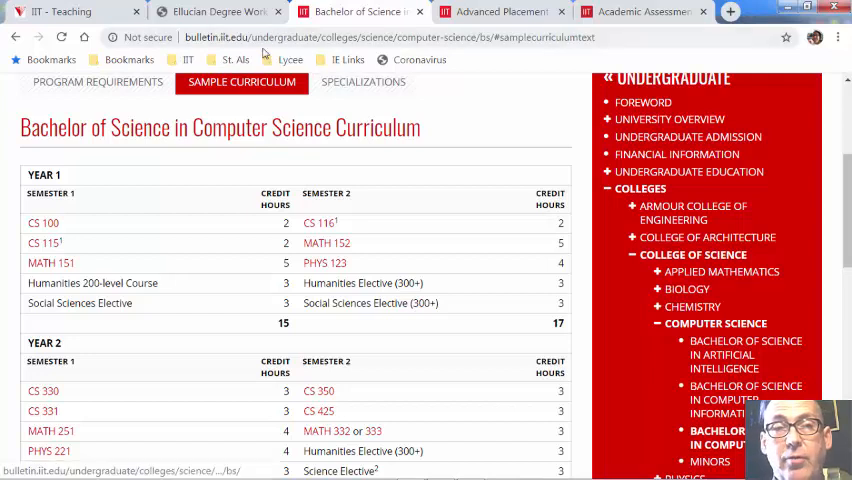
mouse_move(217, 11)
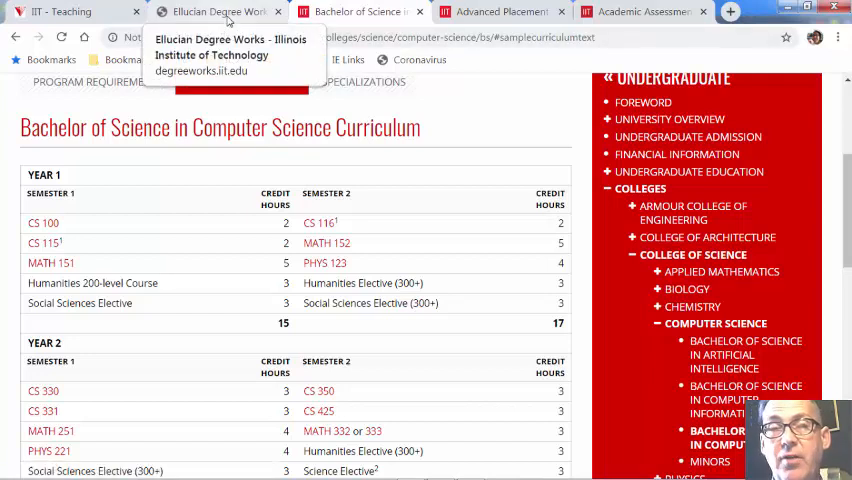
mouse_move(180, 281)
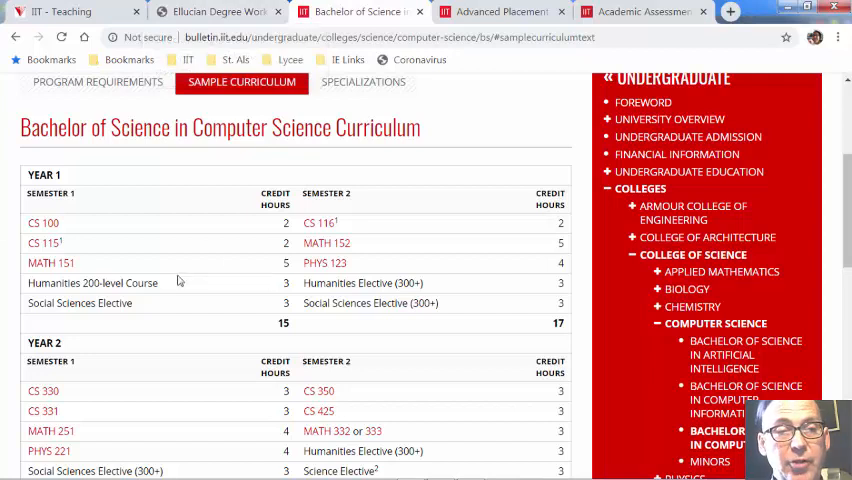
mouse_move(70, 234)
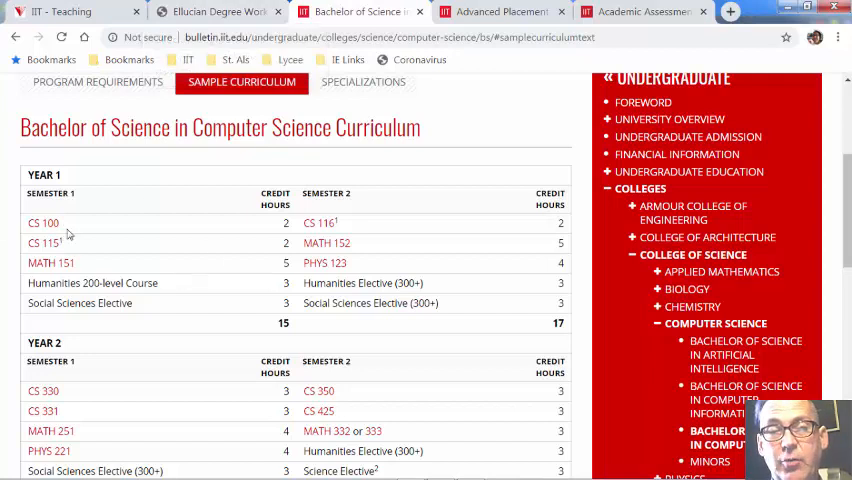
mouse_move(105, 277)
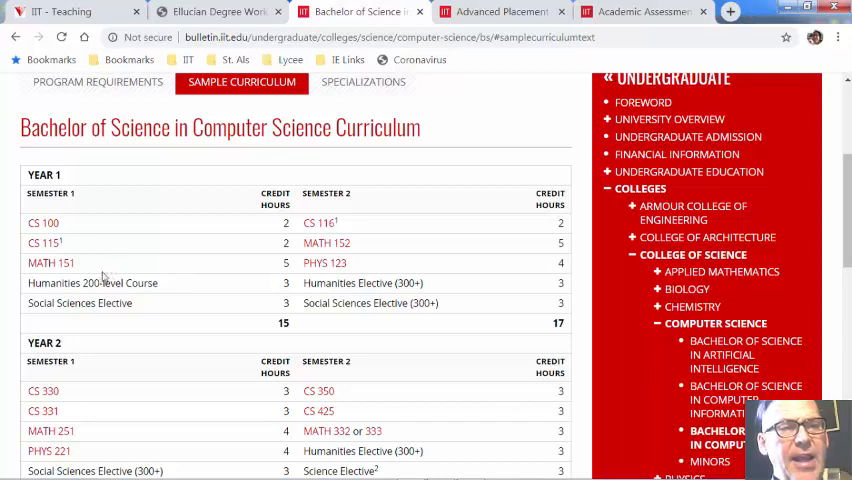
mouse_move(109, 388)
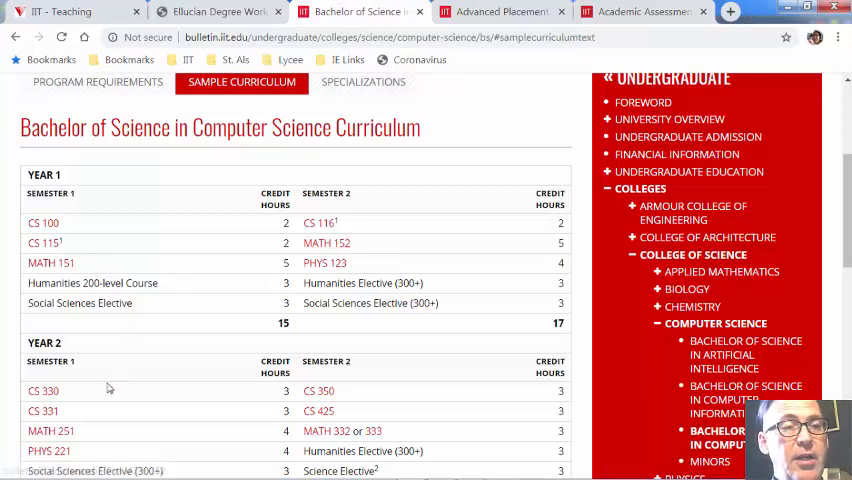
mouse_move(51, 431)
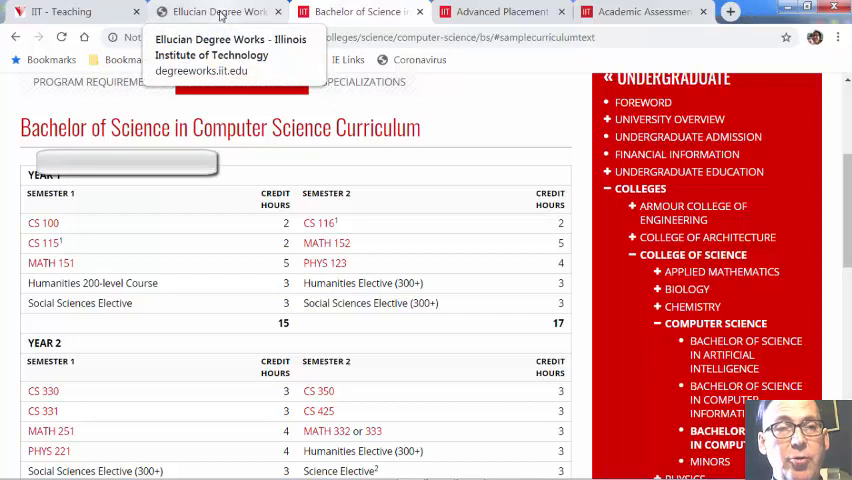
Step: In the Degree Works tab, review CS 115's Fall 2020 sections, then close the course popup
click(220, 11)
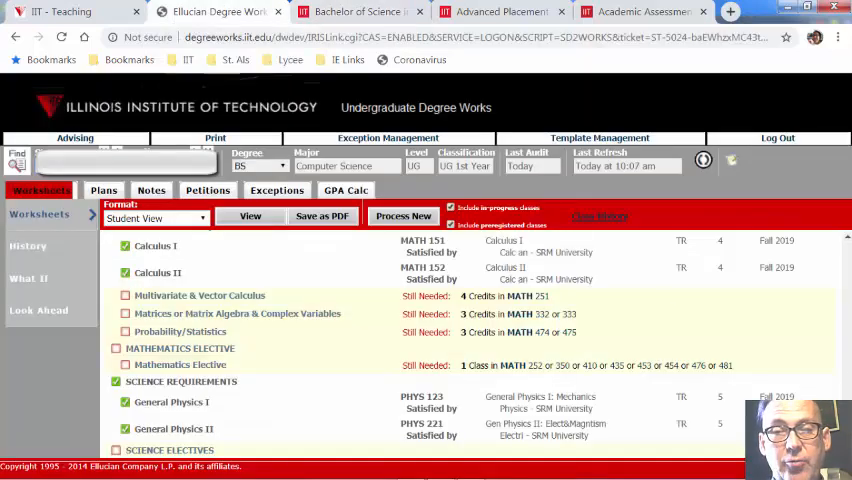
scroll(down, 3)
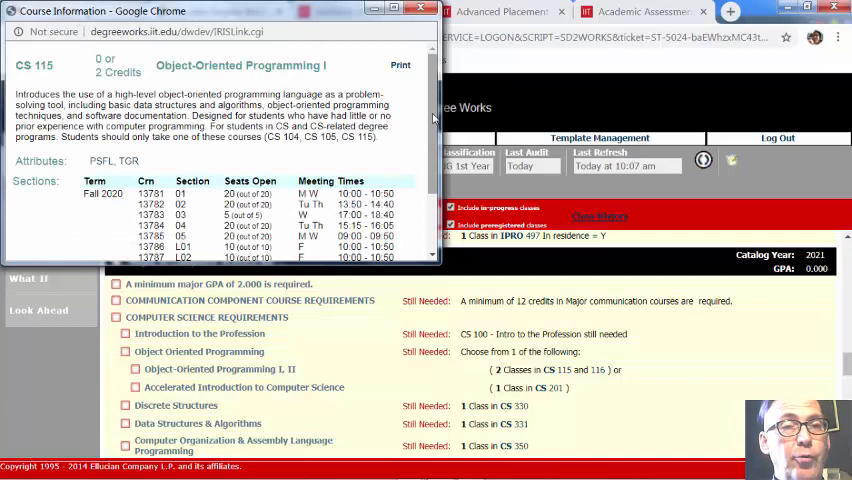
scroll(down, 3)
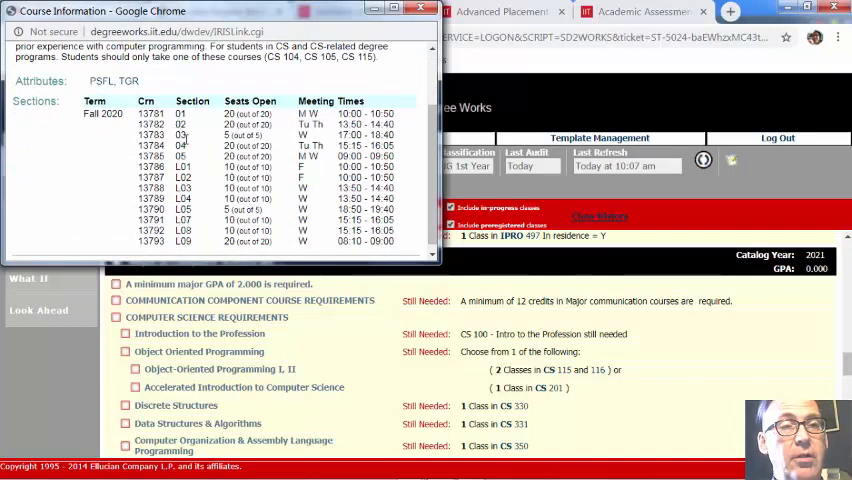
mouse_move(207, 181)
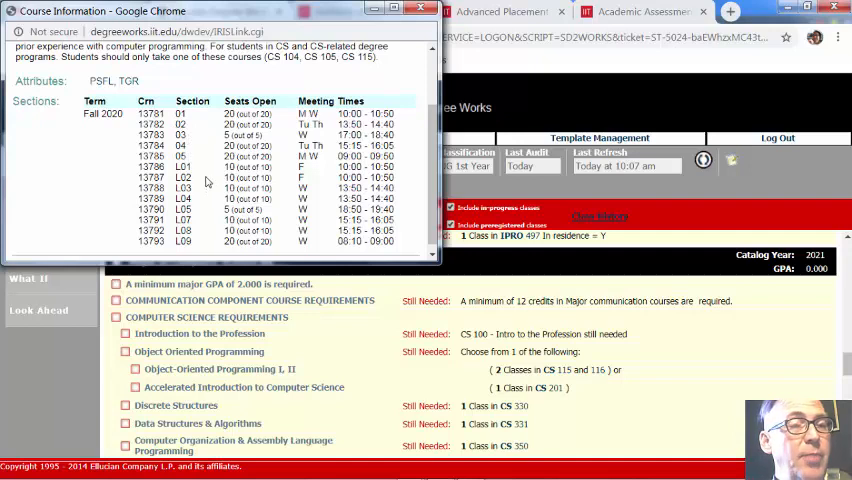
click(420, 11)
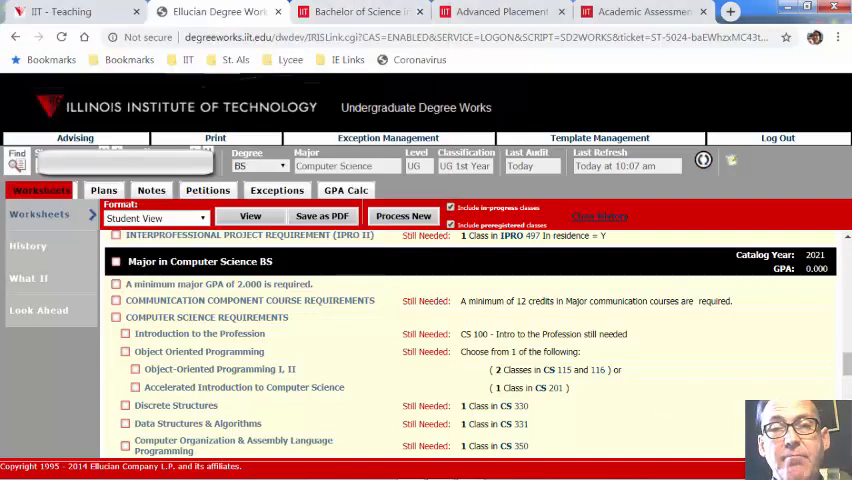
scroll(down, 3)
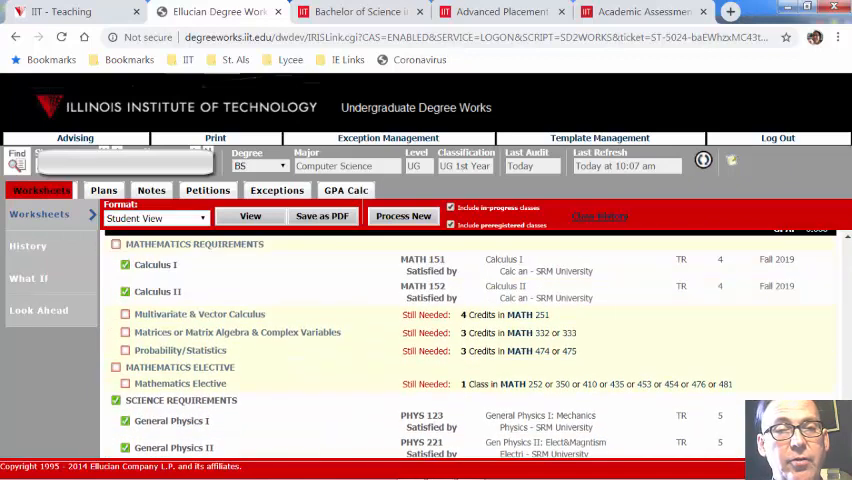
Step: Open the MATH 251 Multivariate & Vector Calculus course information popup with its Fall 2020 sections
click(536, 314)
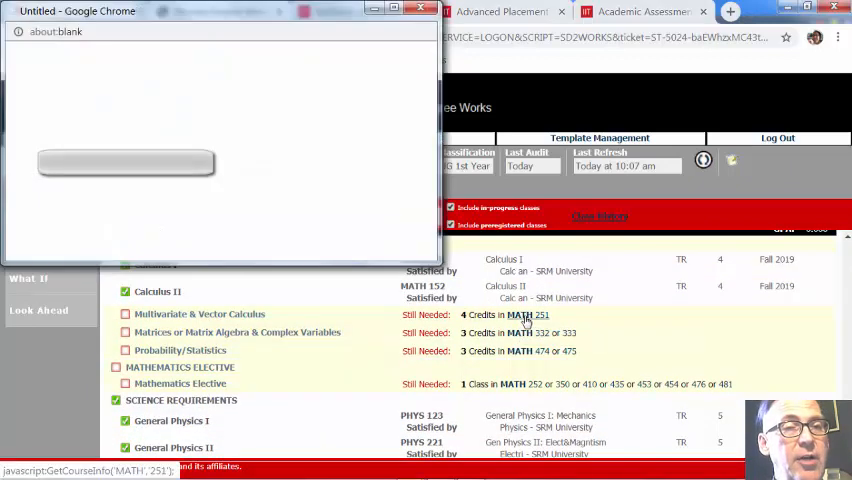
click(524, 318)
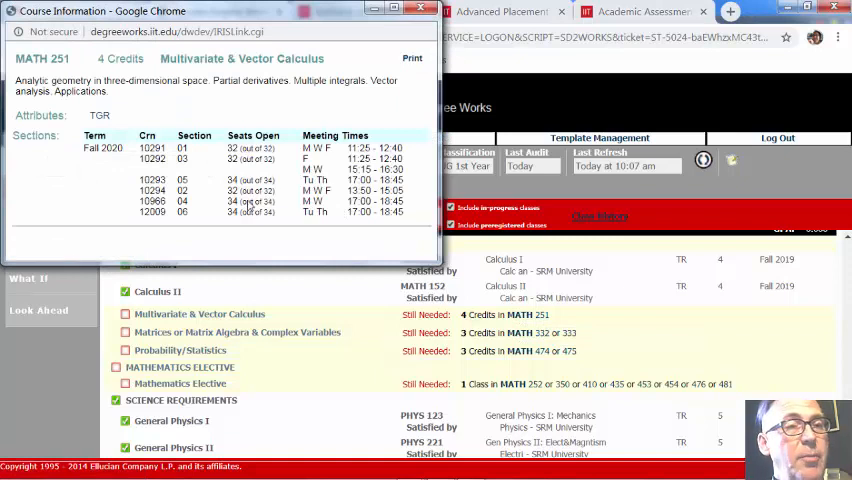
mouse_move(373, 26)
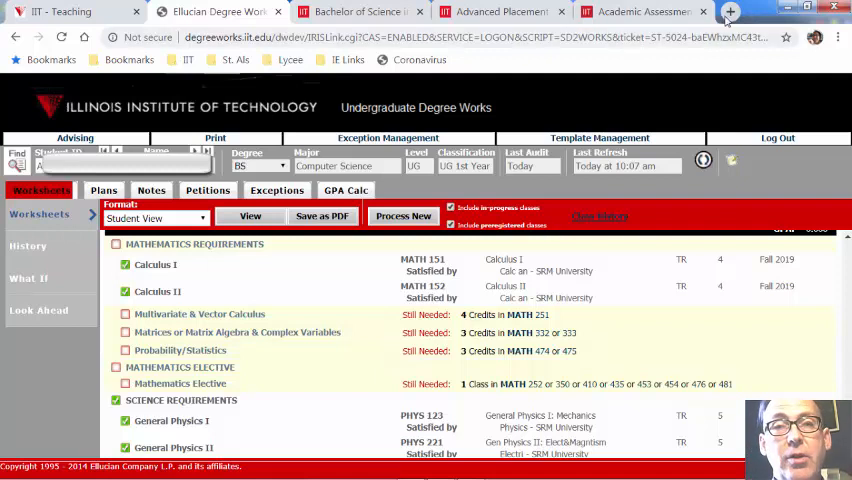
Step: Open pop.weclarify.com in a new Chrome tab
click(730, 11)
text(pop.wec)
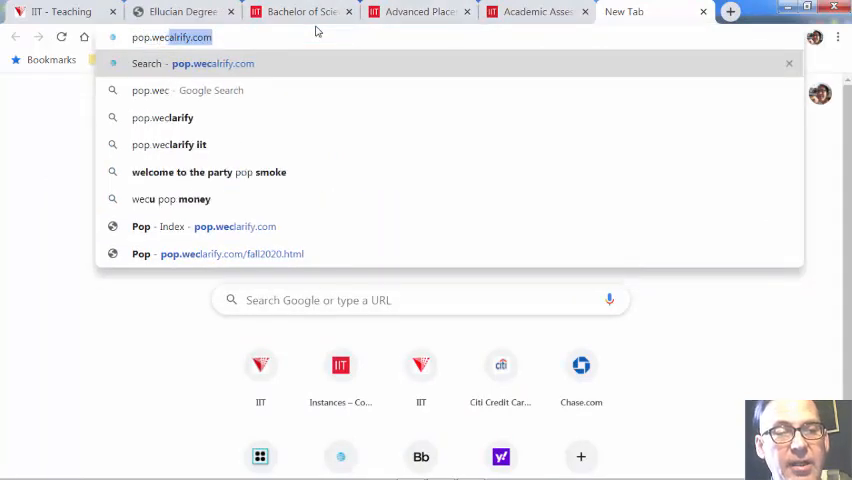
click(202, 226)
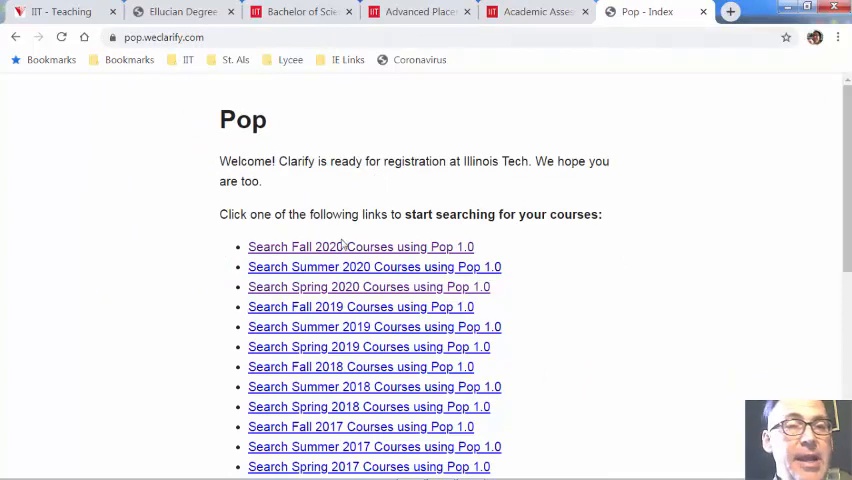
Step: Search Fall 2020 CS courses, add a CS 100 section, and list all 13 CS 115 sections
click(360, 246)
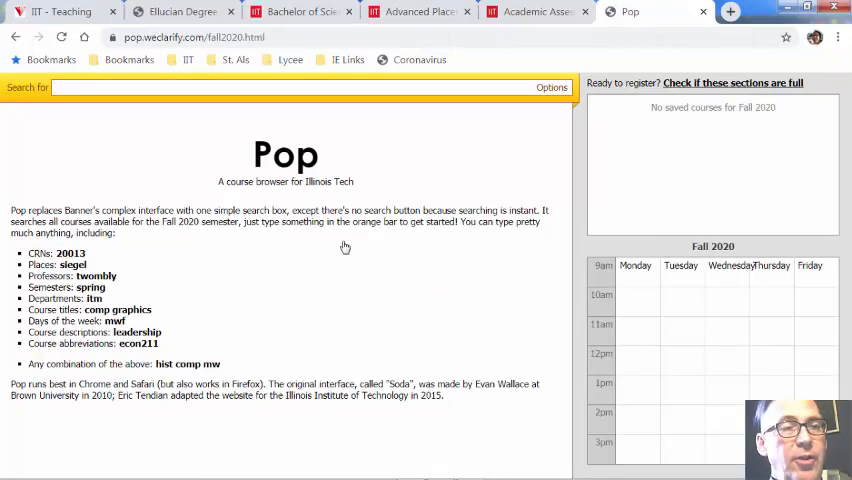
text(CS)
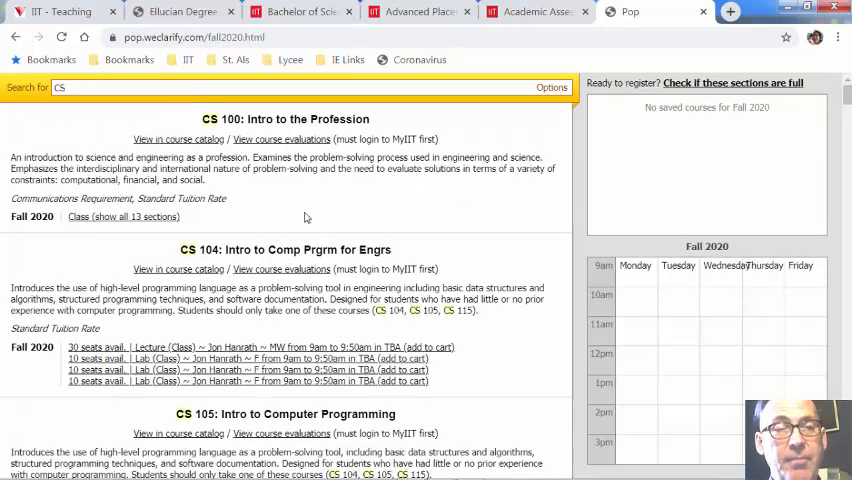
mouse_move(128, 216)
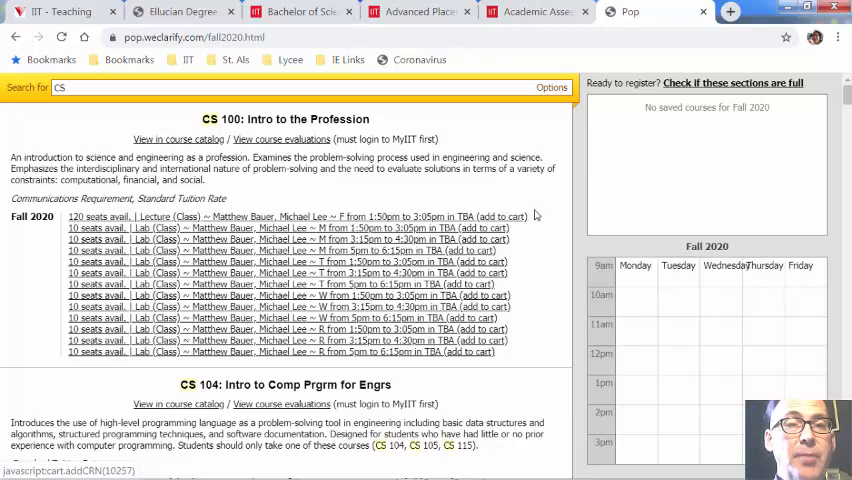
click(507, 216)
text(115)
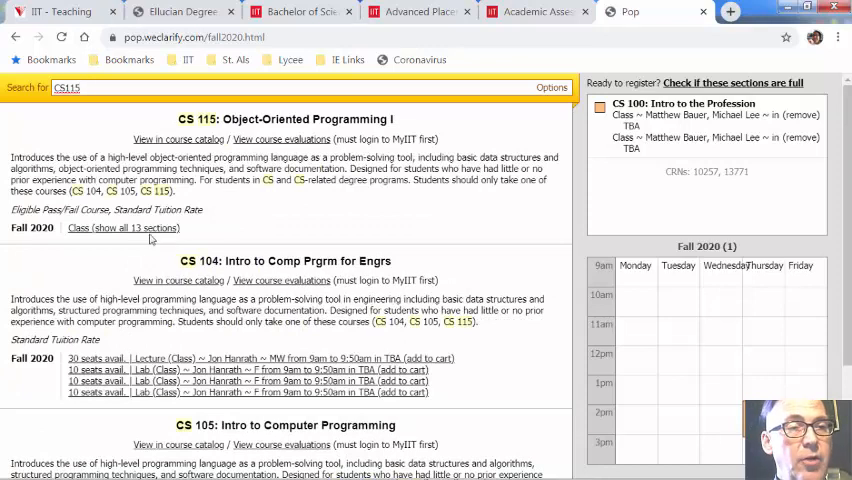
click(123, 228)
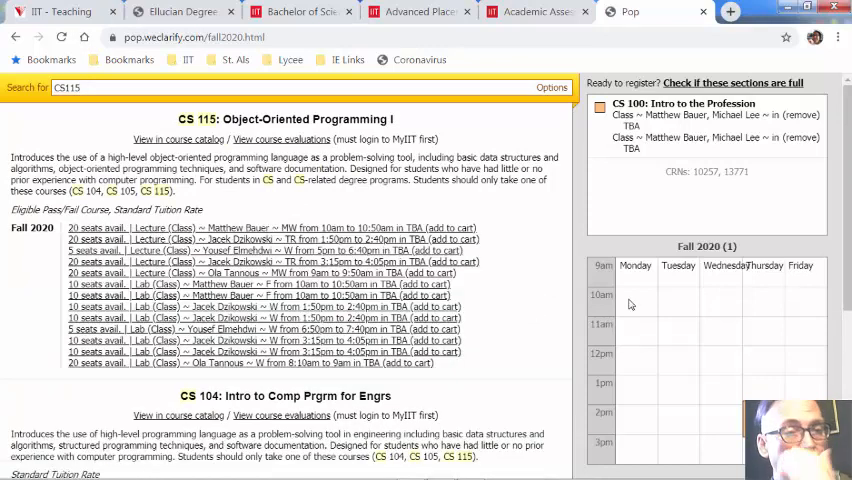
mouse_move(289, 266)
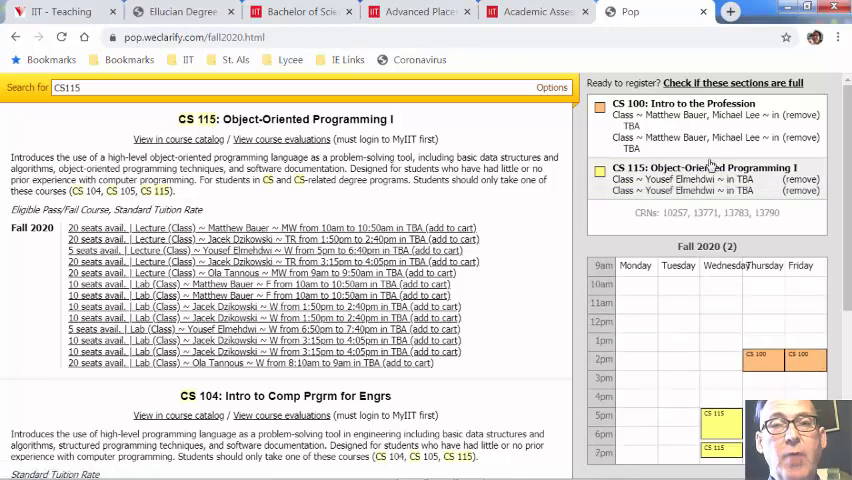
mouse_move(733, 140)
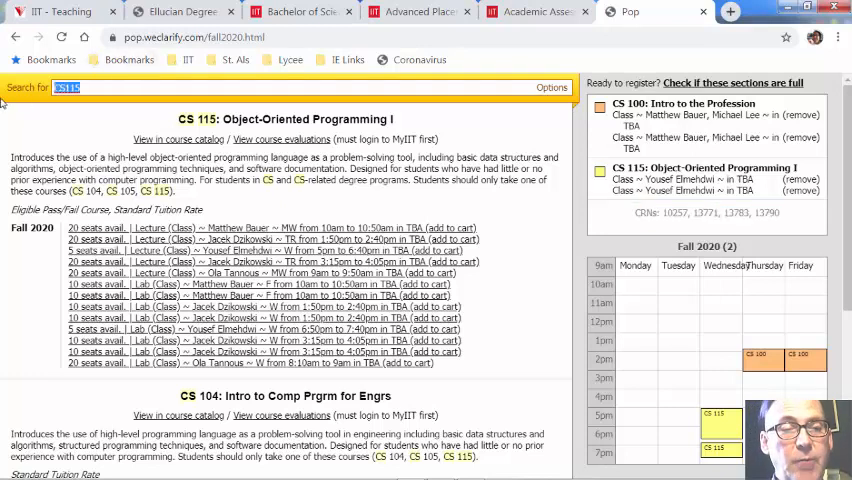
Step: Search Math2, list MATH 251's six sections, and keep the 11:25am lecture instead of 1:50pm
text(Math2)
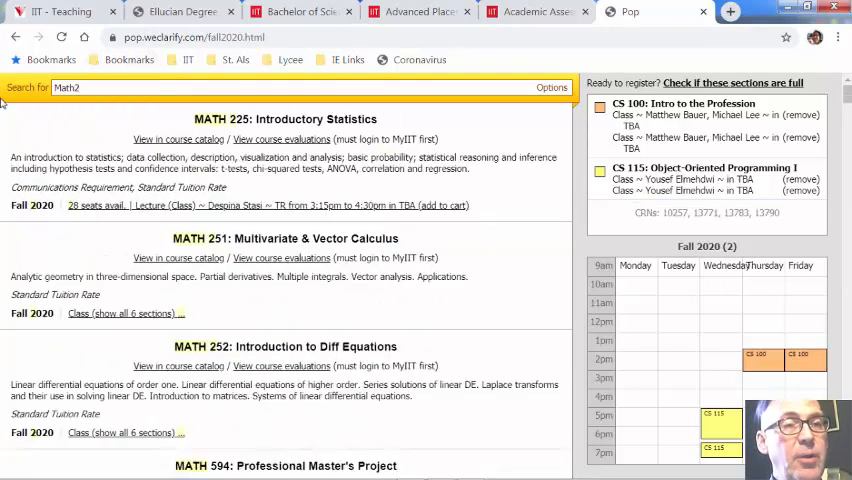
click(121, 313)
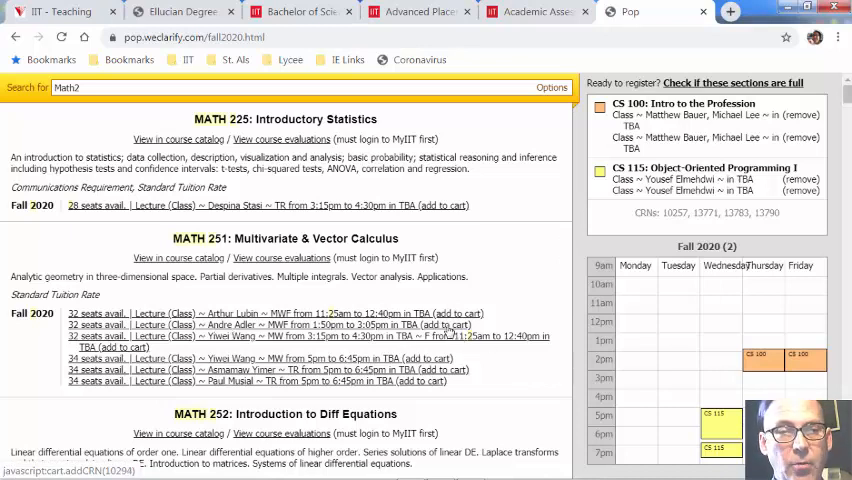
click(459, 324)
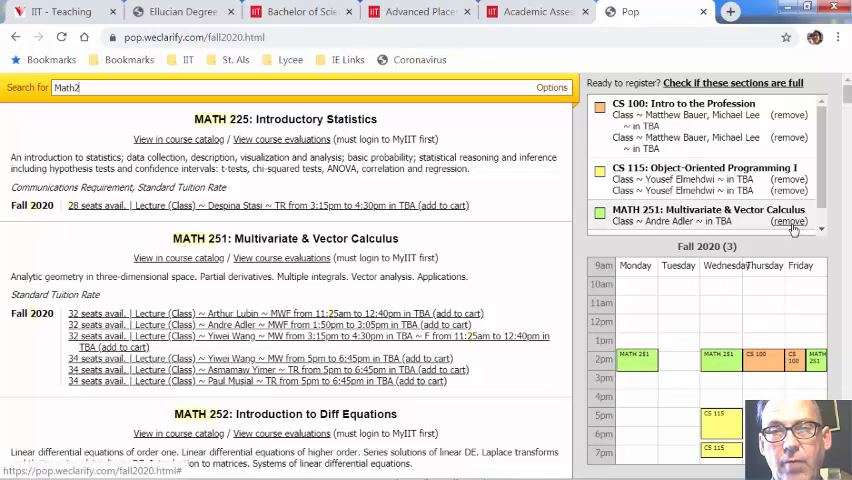
click(789, 221)
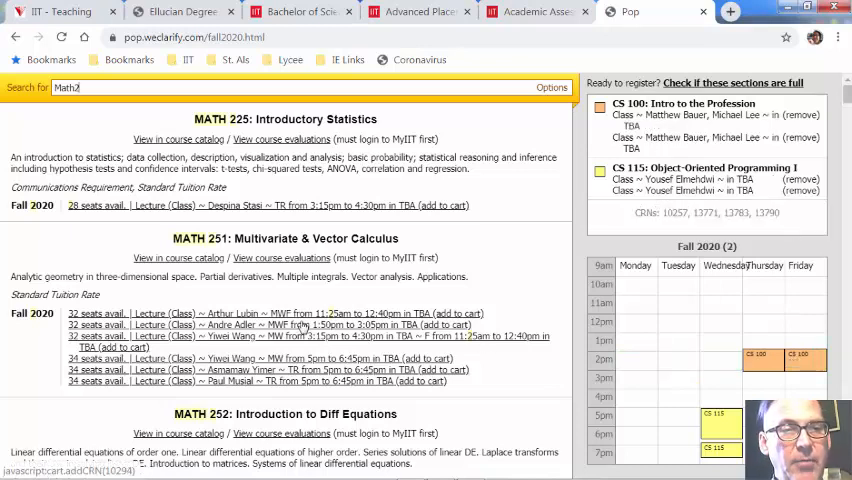
click(462, 313)
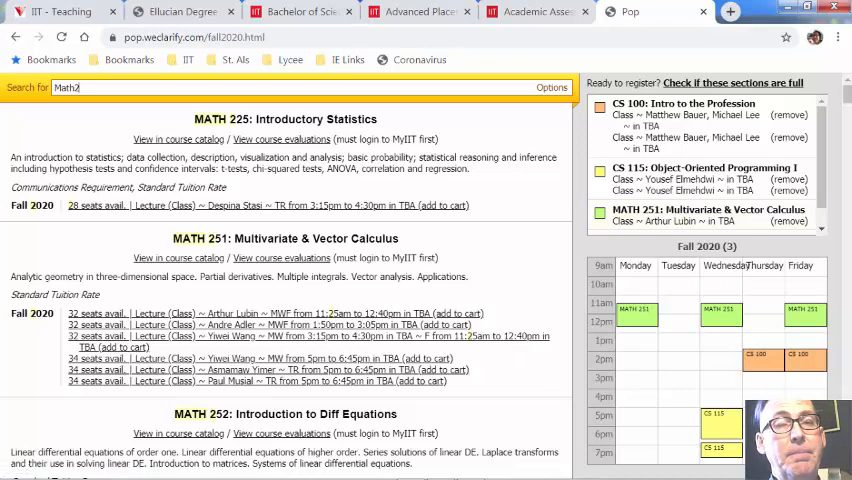
mouse_move(99, 121)
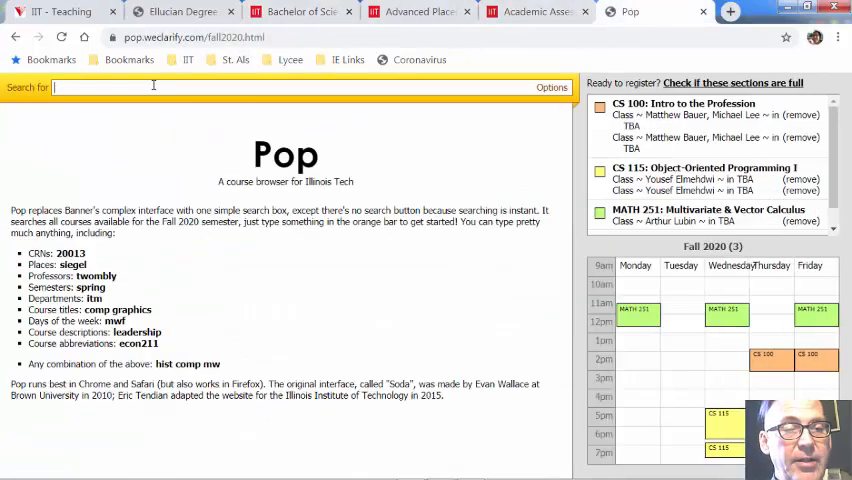
Step: Search Pop for HUM to list the HUM 200 Topics in Humanities sections
text(HUM)
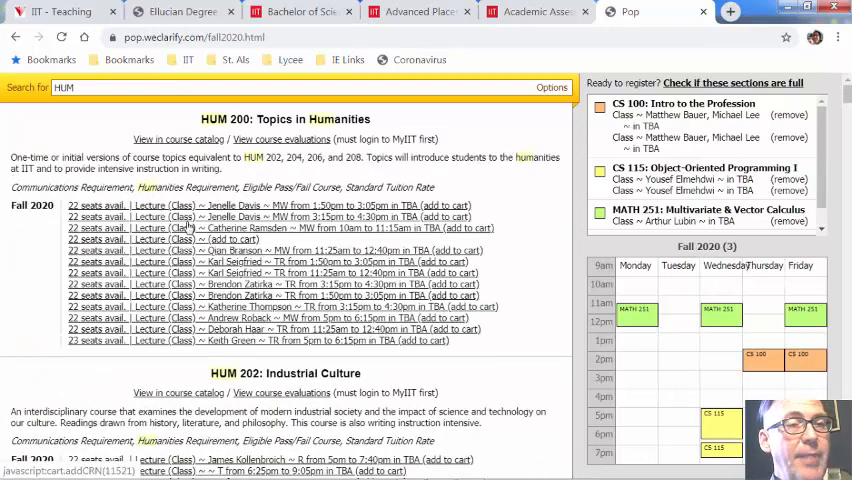
mouse_move(367, 366)
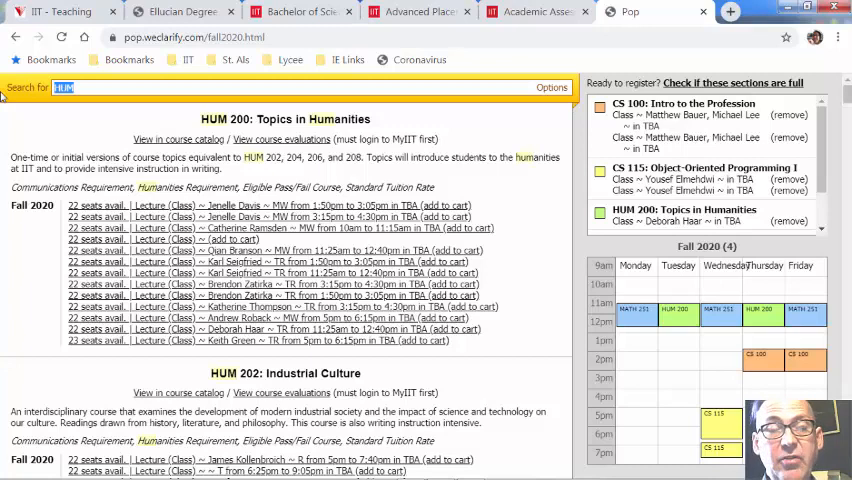
Step: Search ECON courses, add then remove ECON 151, and add the MW 10am ECON 211 section
text(ecob)
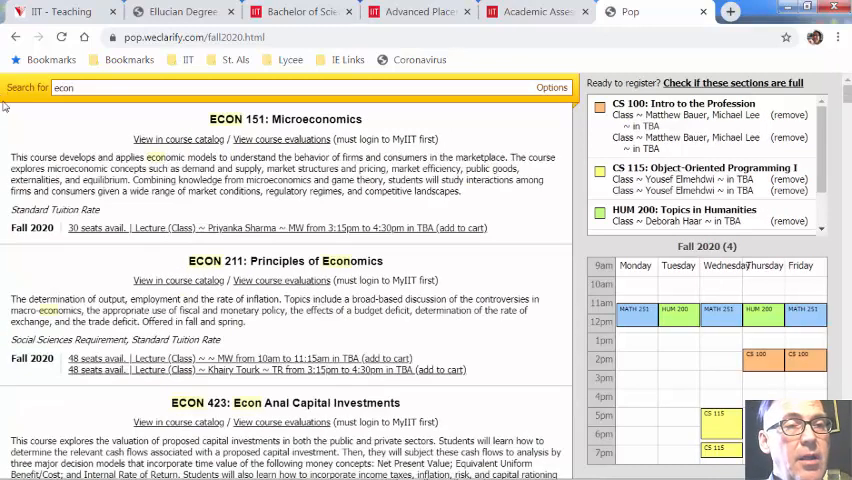
click(460, 228)
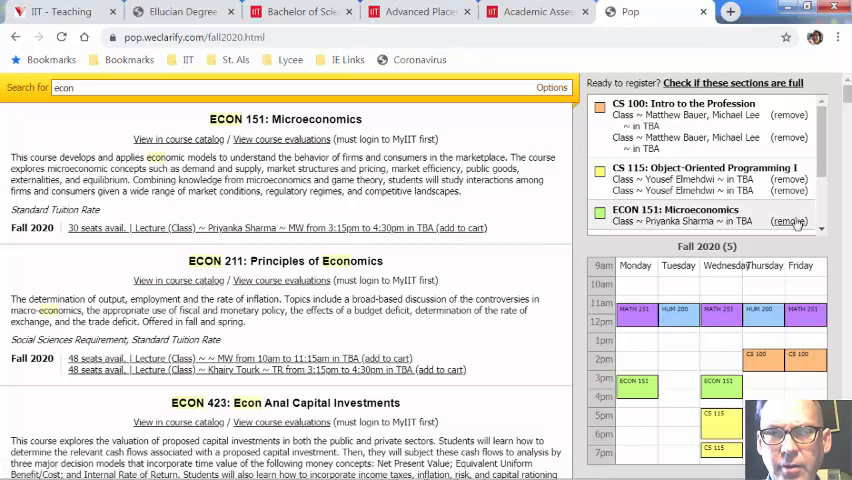
click(790, 221)
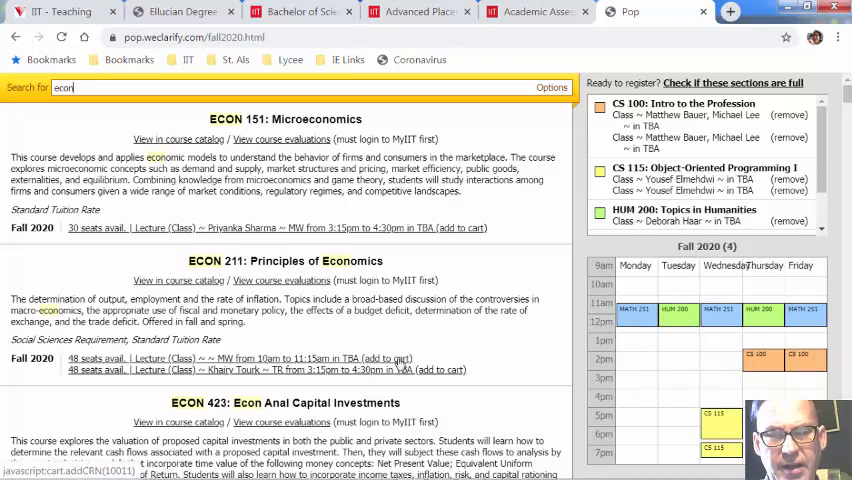
click(378, 358)
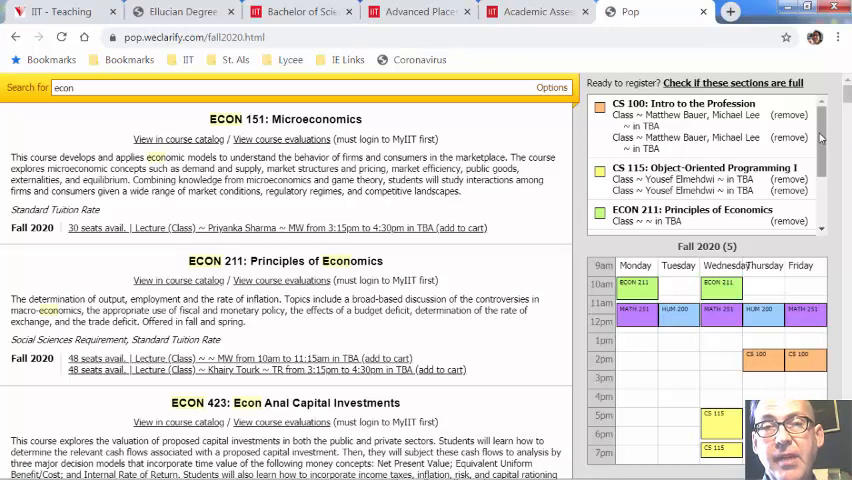
scroll(down, 3)
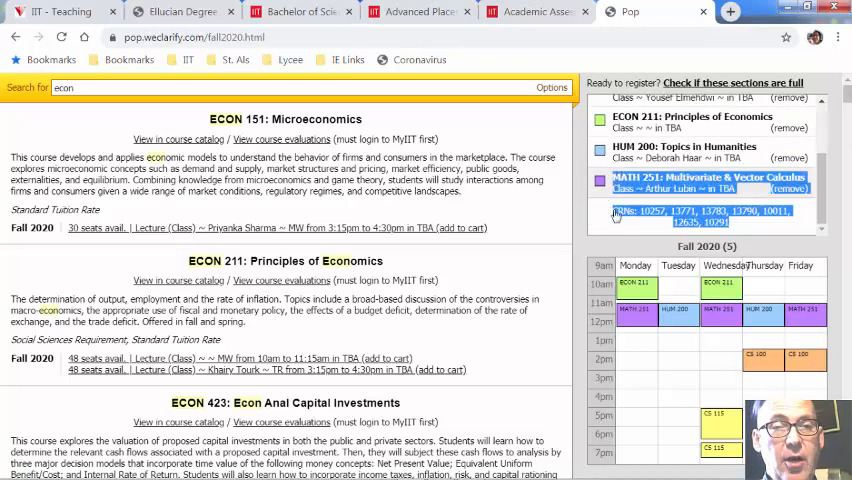
scroll(up, 3)
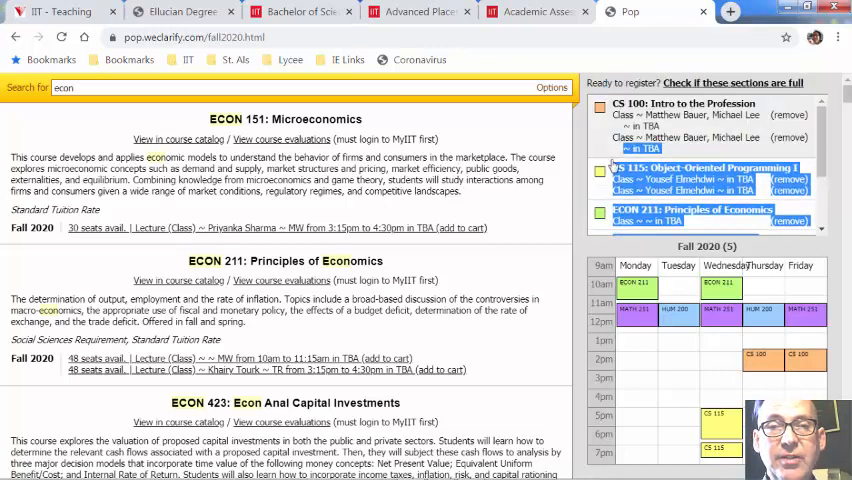
Step: Paste the course list into Notepad, select the CRNs line, and open the Banner bookmark
click(600, 117)
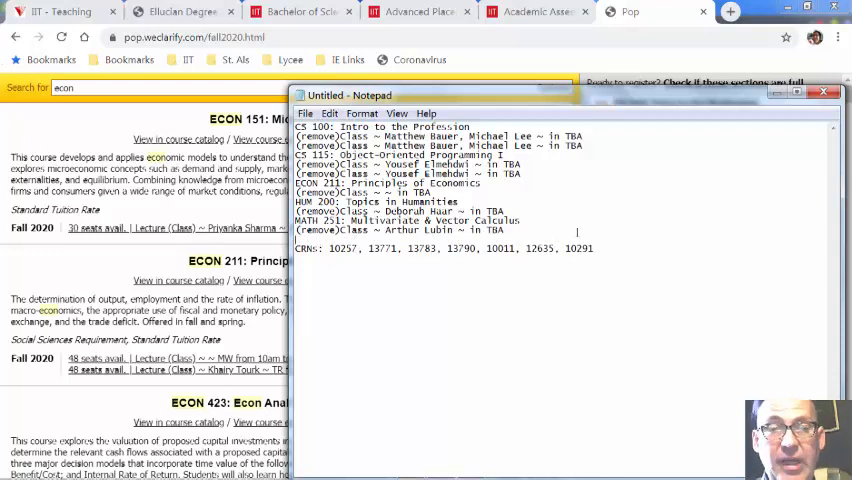
triple_click(450, 248)
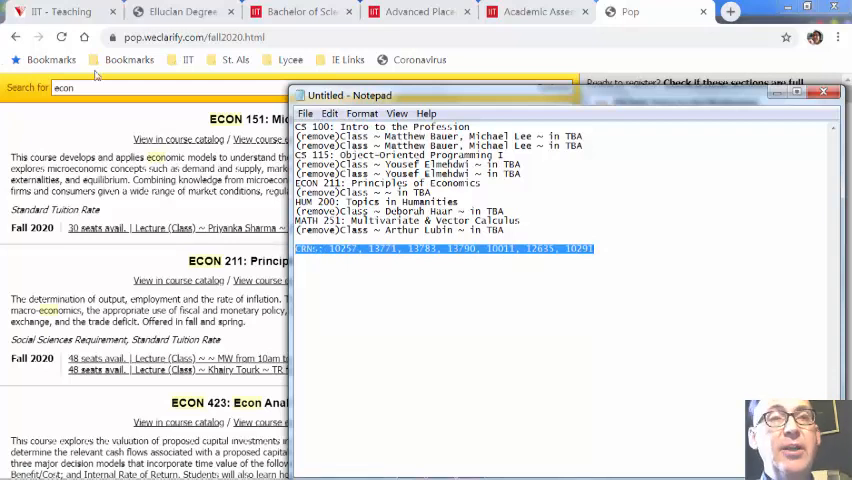
click(55, 11)
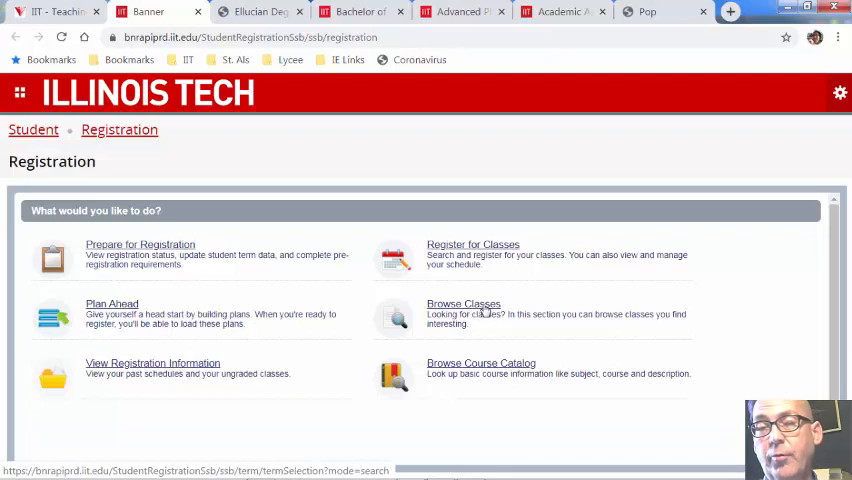
mouse_move(490, 262)
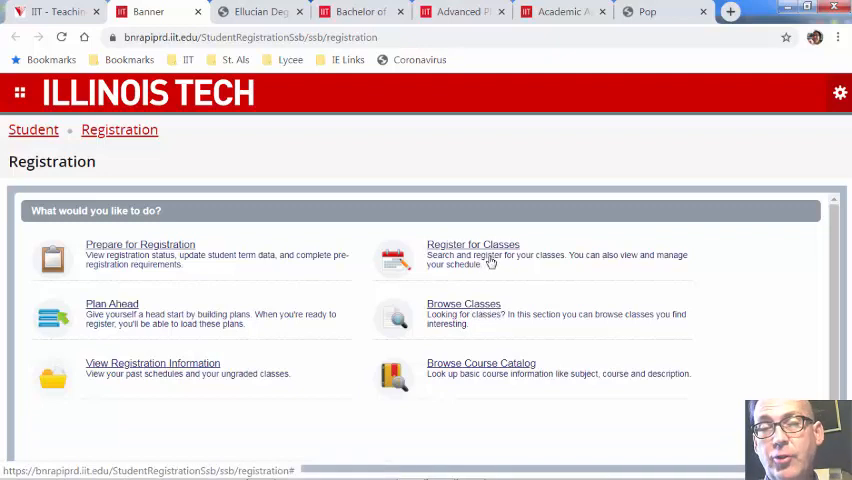
mouse_move(498, 270)
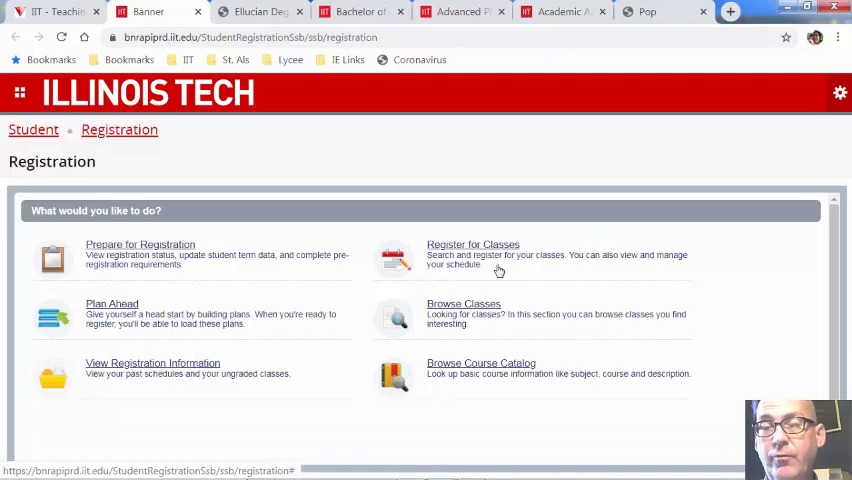
mouse_move(505, 260)
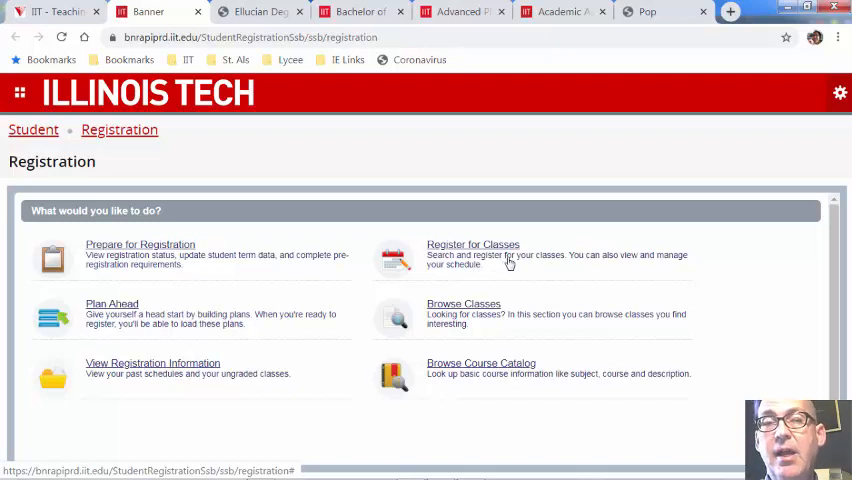
mouse_move(510, 265)
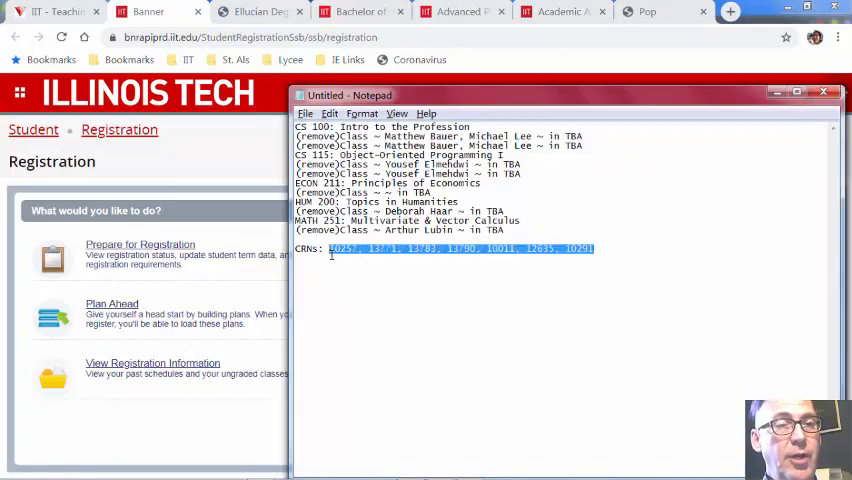
mouse_move(445, 318)
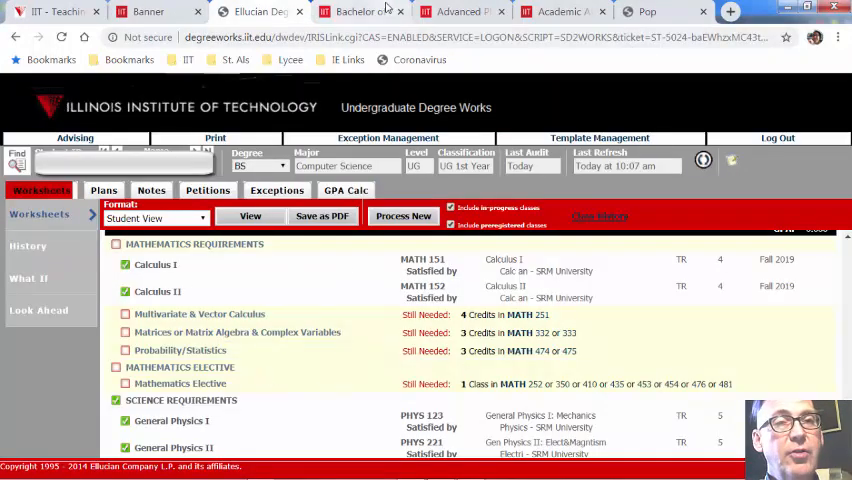
Step: Cycle through the sample curriculum, advanced placement and placement test tabs, then return to Pop
click(360, 11)
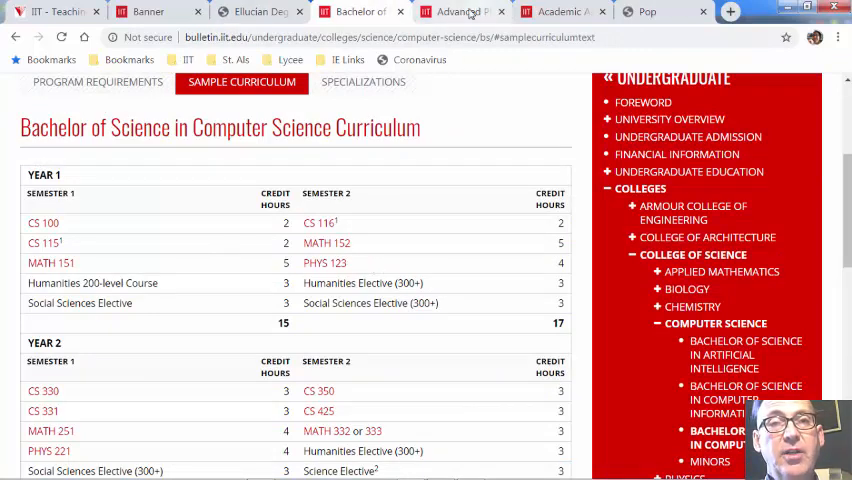
click(458, 11)
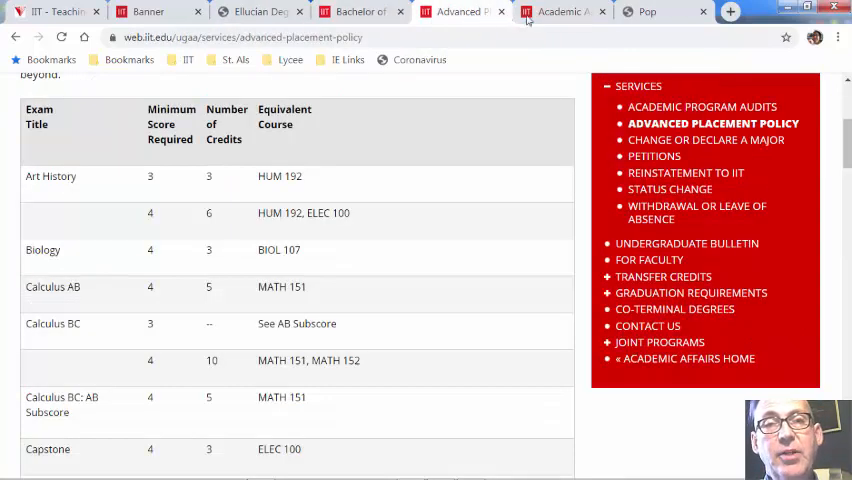
click(563, 11)
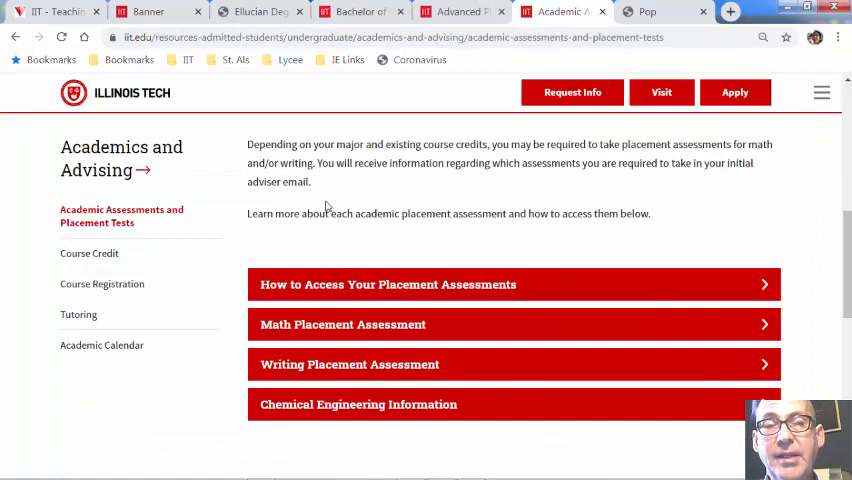
scroll(up, 3)
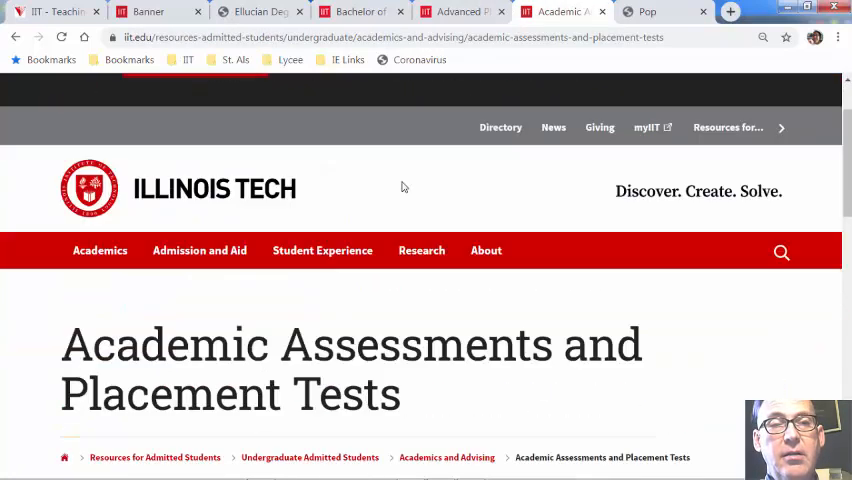
scroll(down, 3)
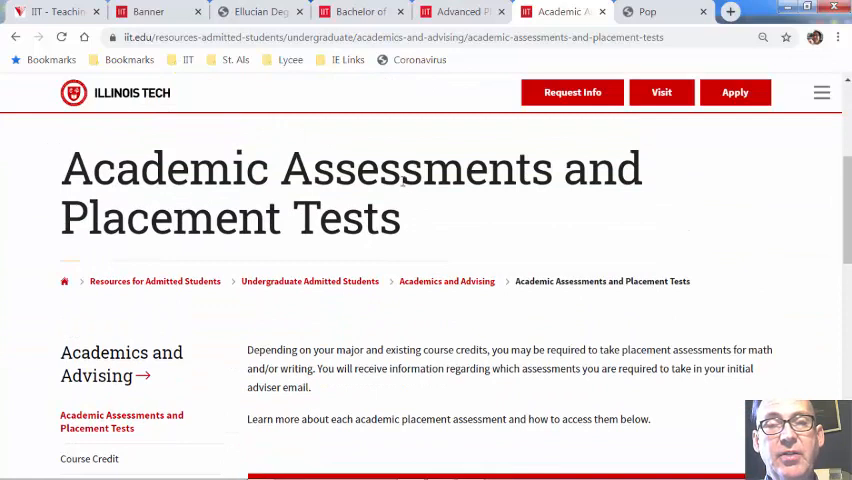
click(648, 11)
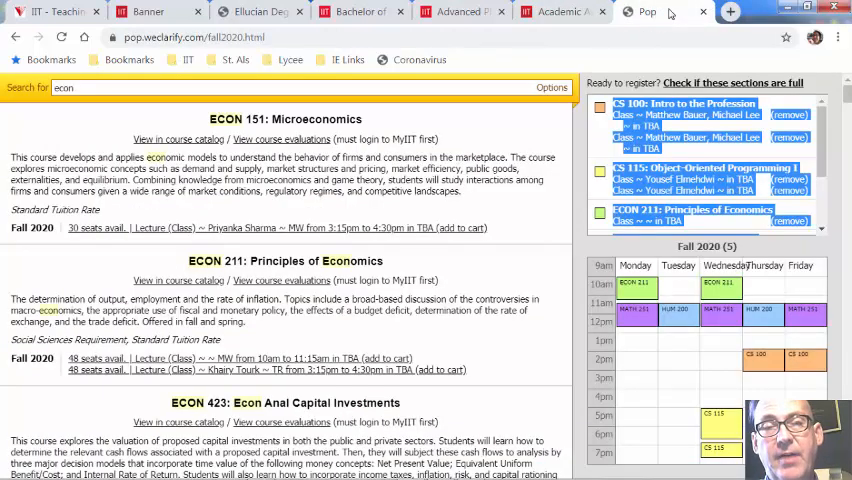